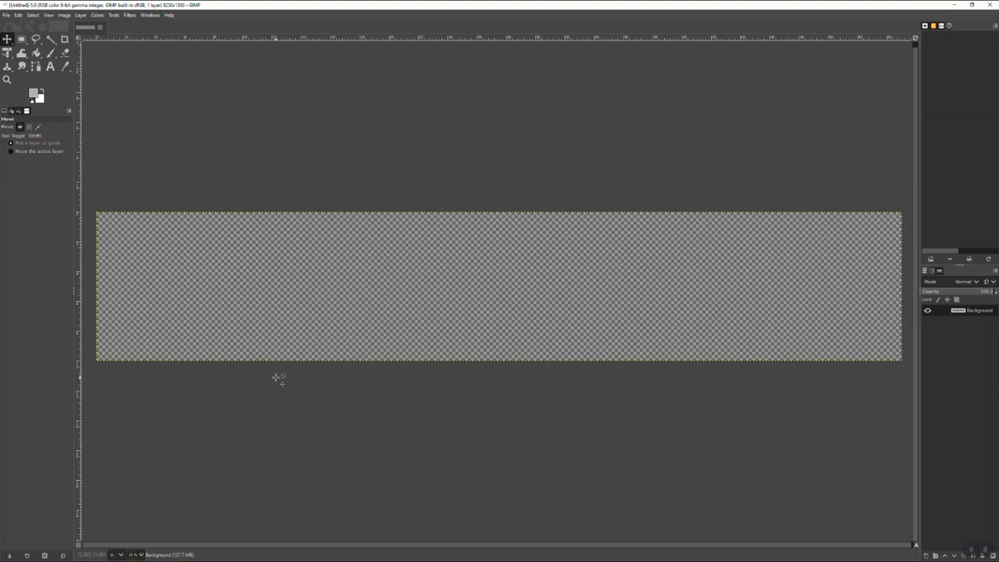
pyautogui.moveTo(92, 178)
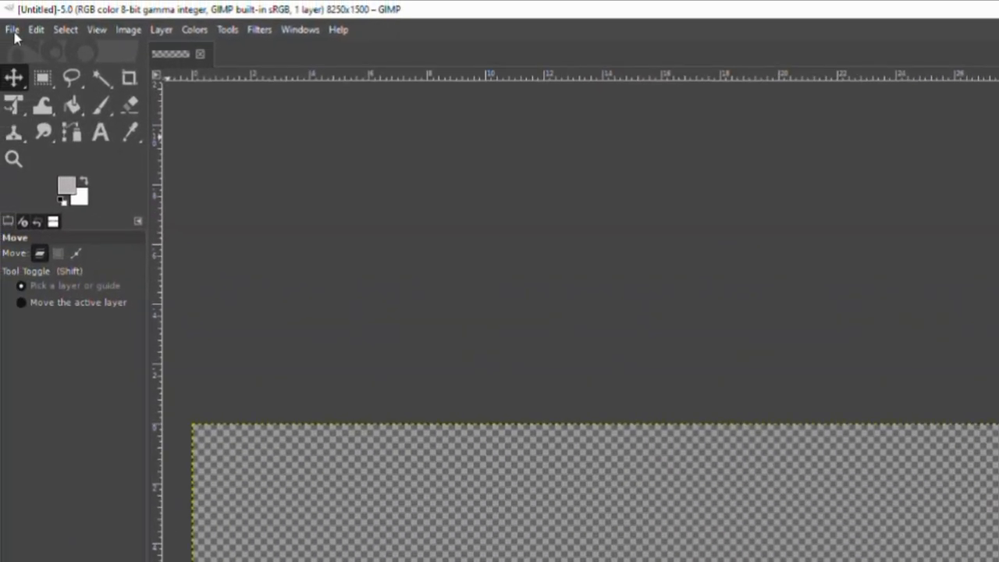
# Bring up the File commands over the empty 8250×1500 backdrop canvas
pyautogui.click(13, 30)
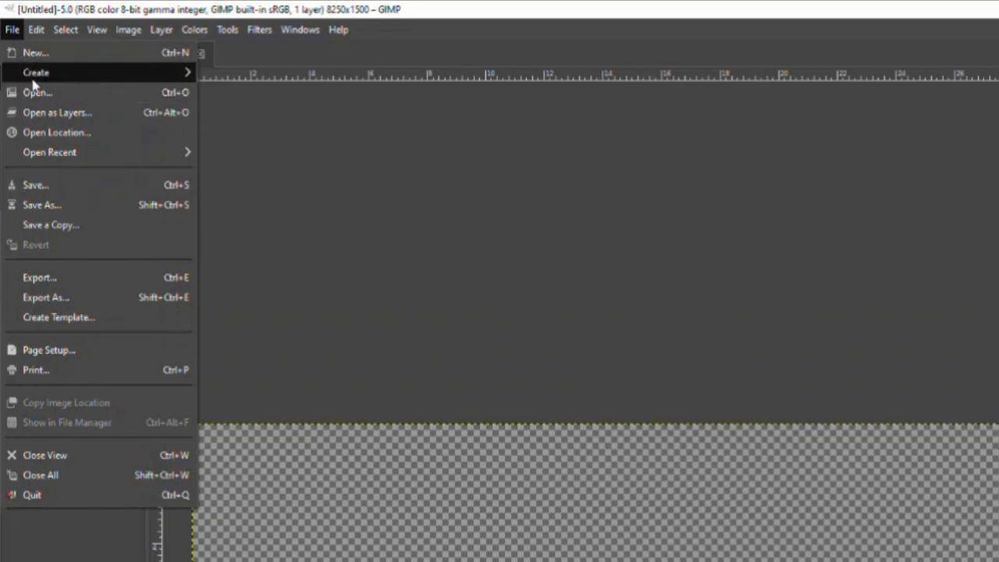
# Open the five TexturesCom_BuildingsIndustrial0087 JPG photos together from the Open Image dialog
pyautogui.click(38, 92)
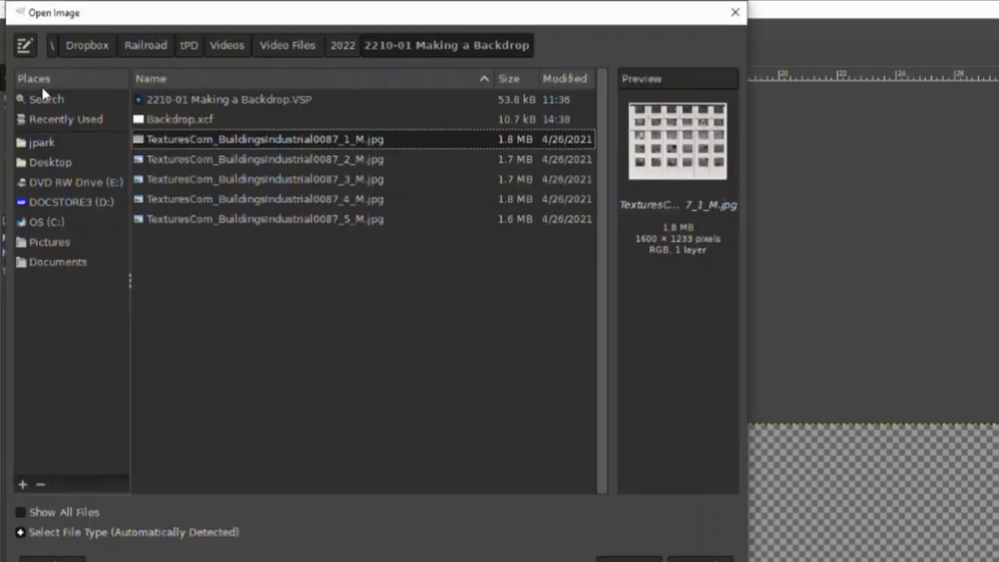
pyautogui.moveTo(547, 358)
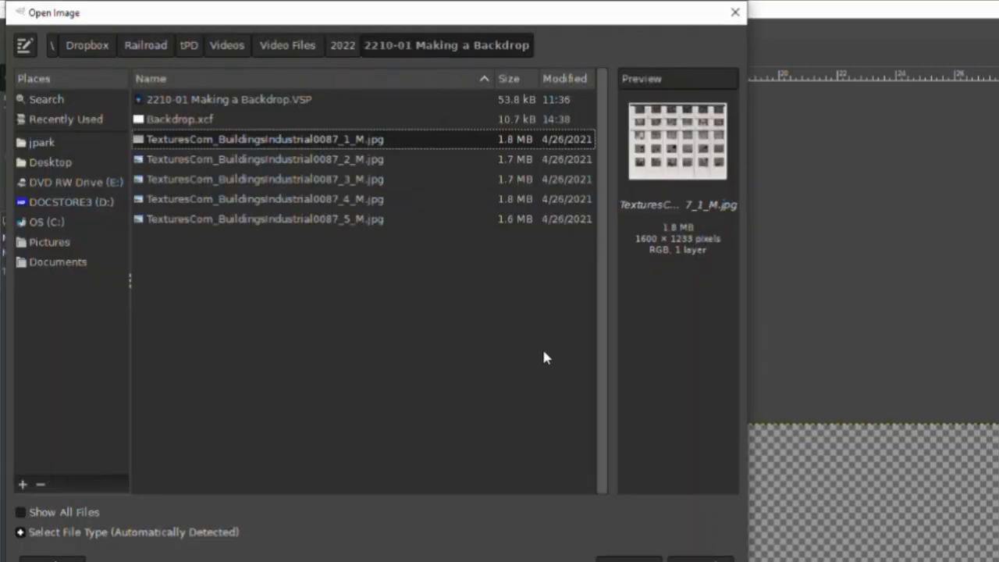
pyautogui.moveTo(406, 216)
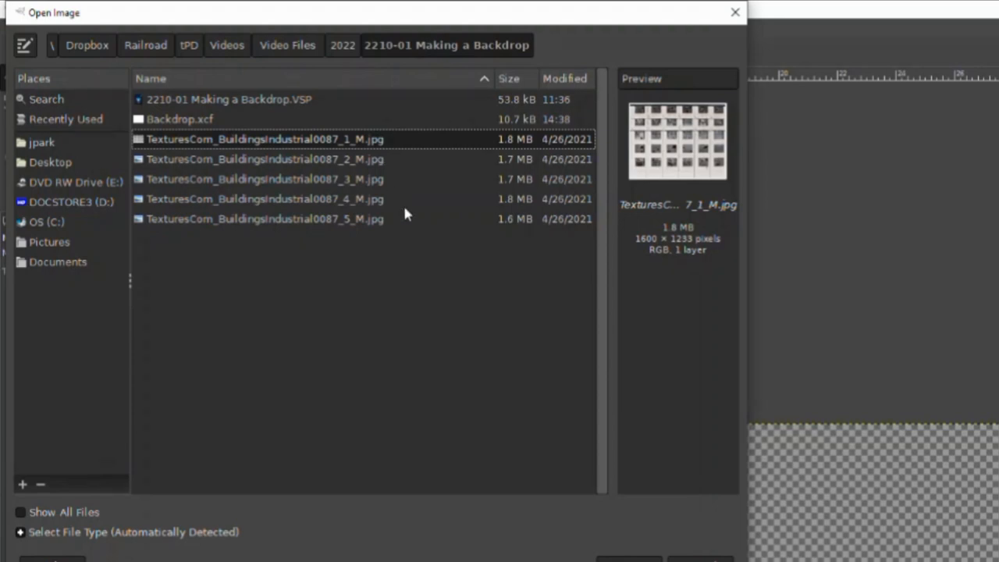
pyautogui.moveTo(462, 131)
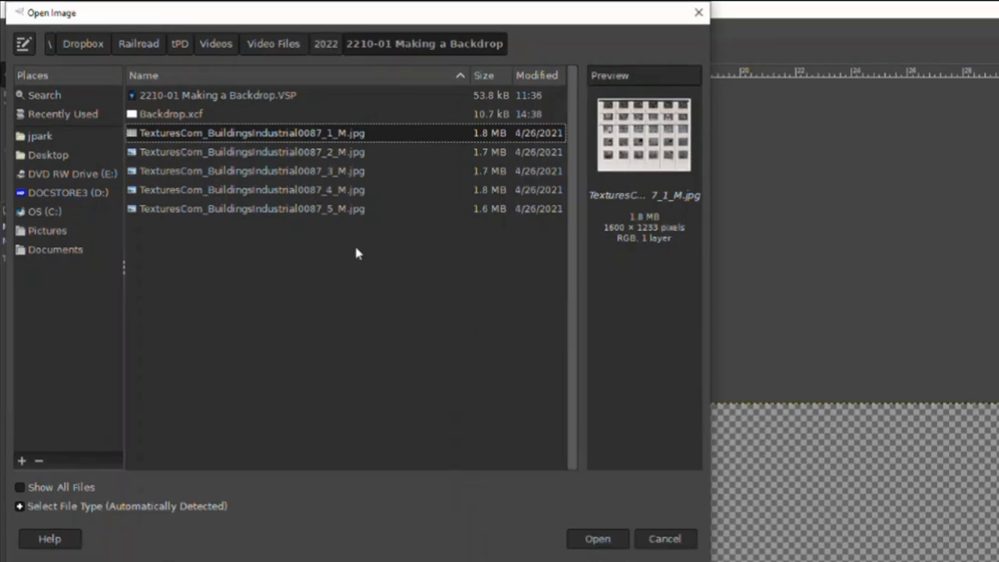
pyautogui.moveTo(378, 160)
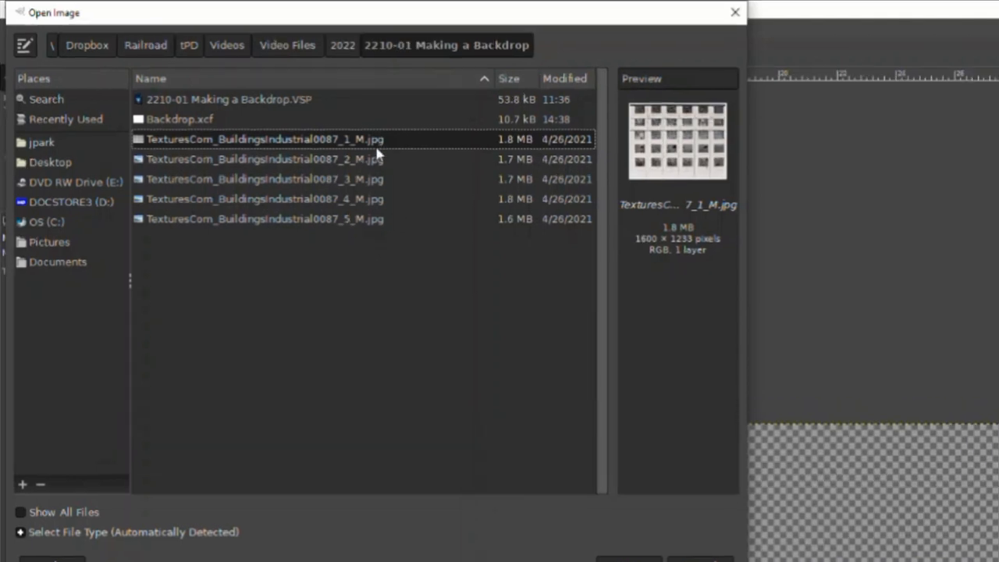
pyautogui.moveTo(381, 149)
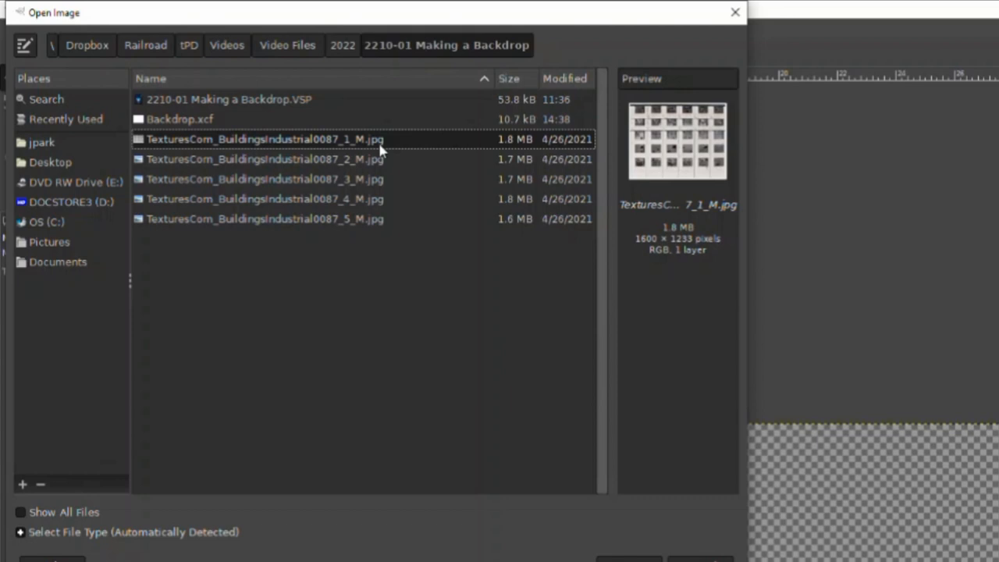
pyautogui.click(266, 218)
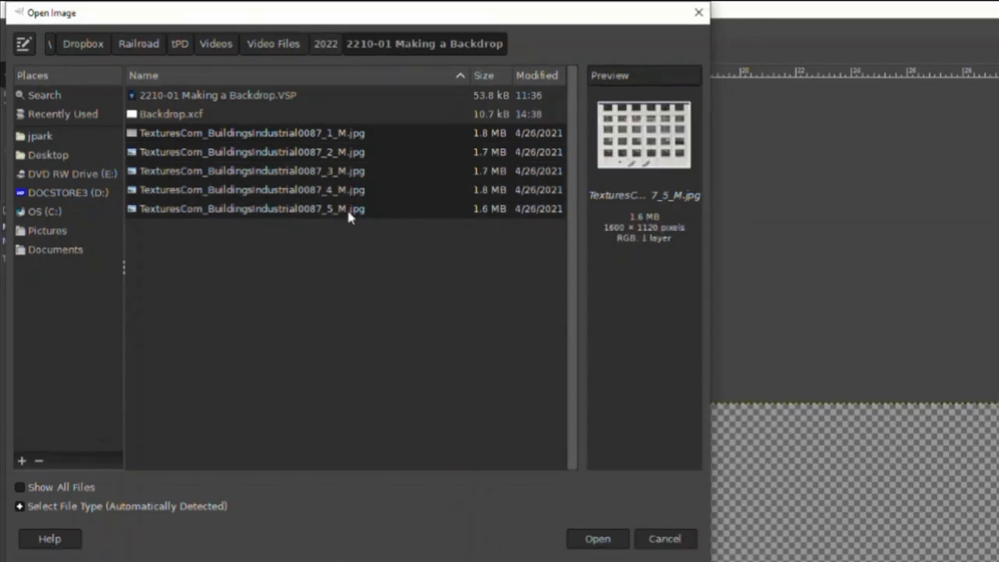
pyautogui.click(252, 132)
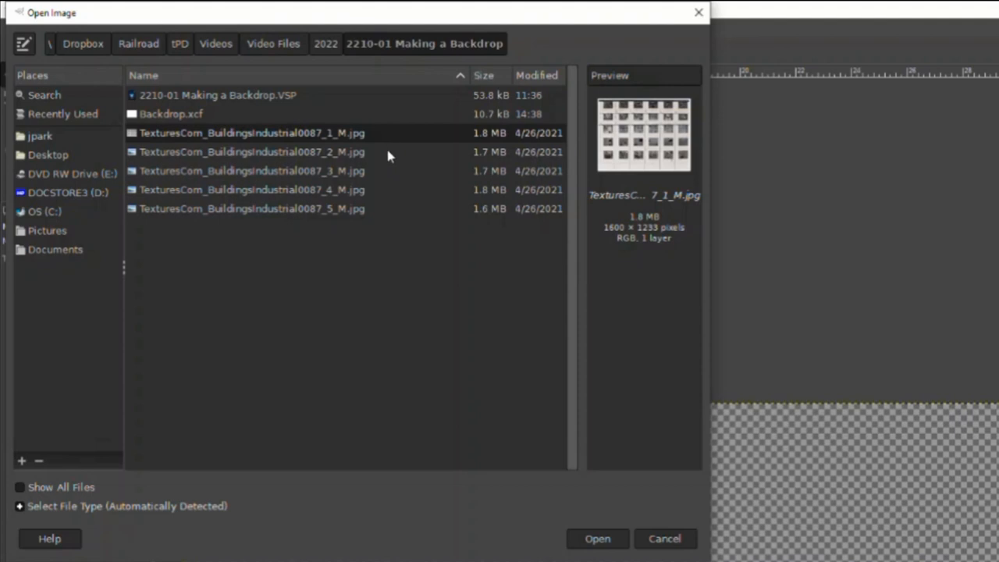
pyautogui.click(252, 170)
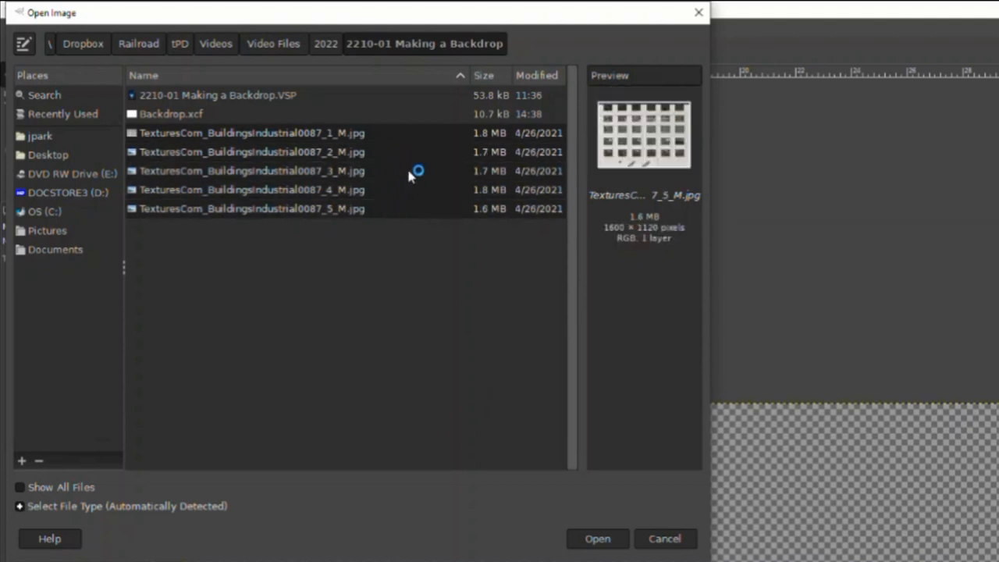
pyautogui.click(252, 152)
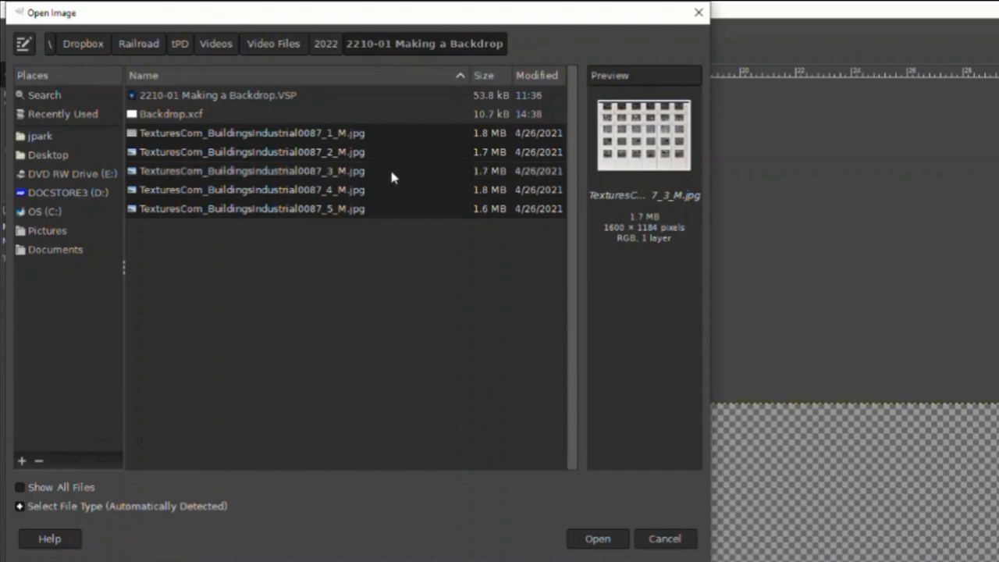
pyautogui.moveTo(598, 539)
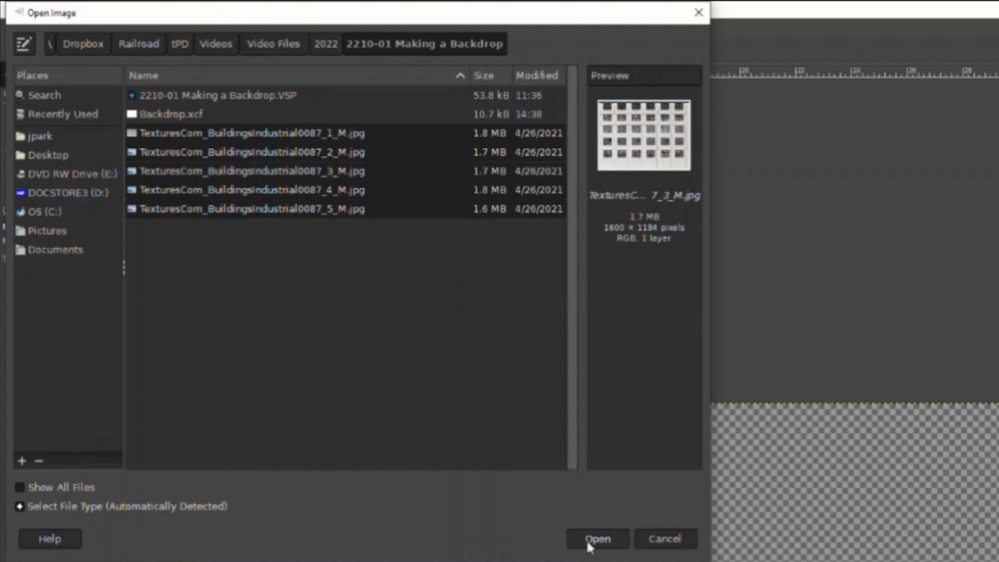
pyautogui.click(597, 539)
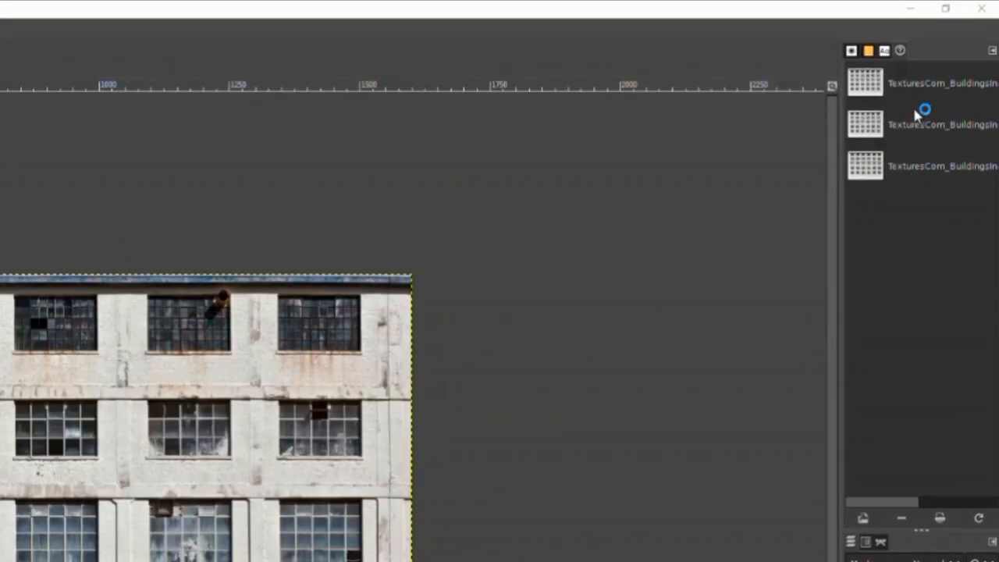
pyautogui.moveTo(907, 291)
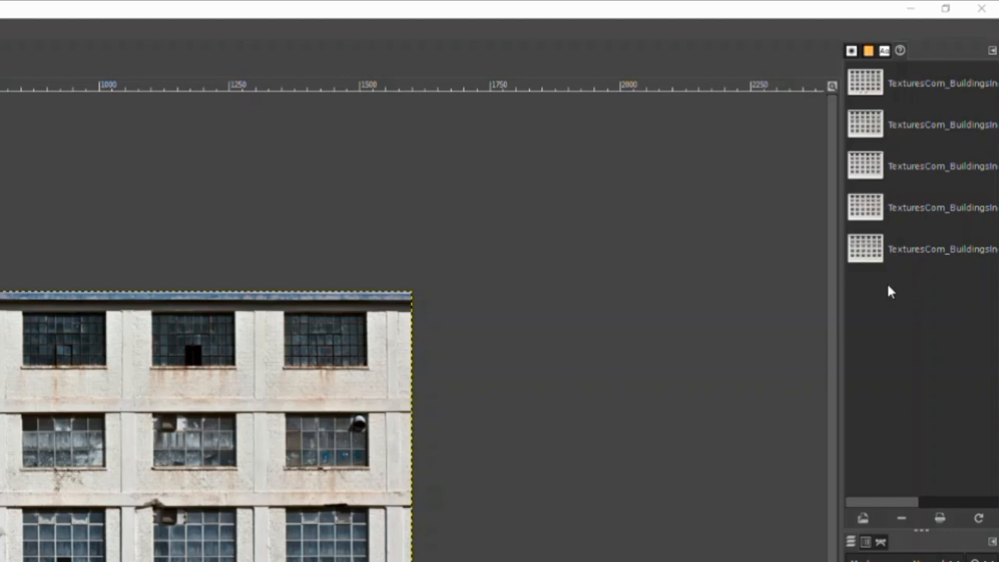
pyautogui.moveTo(899, 250)
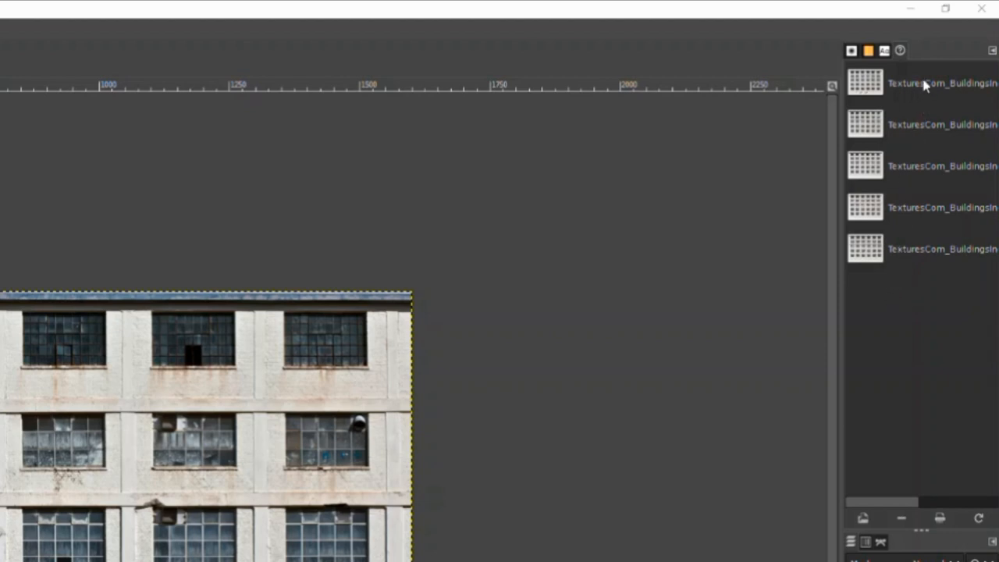
pyautogui.moveTo(930, 282)
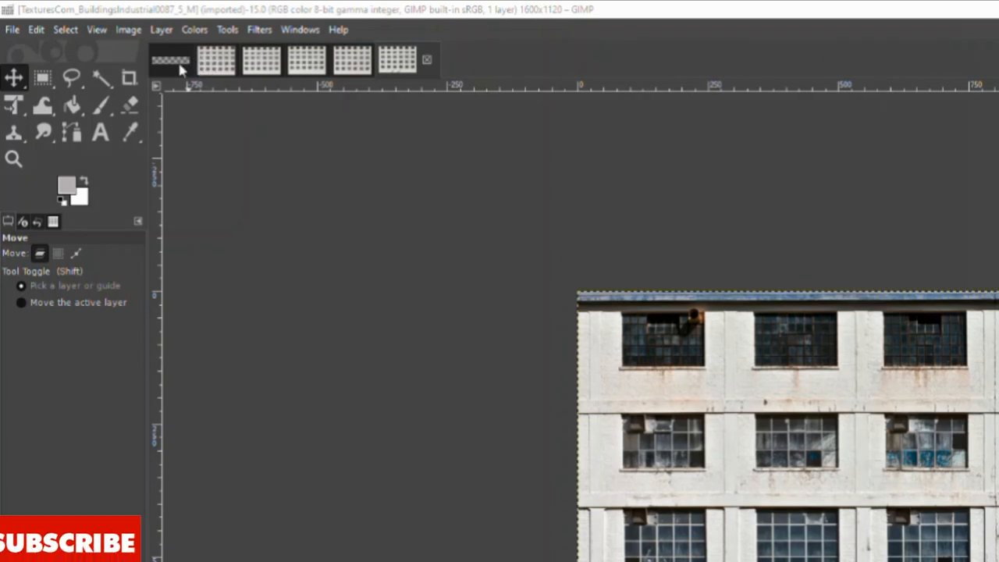
pyautogui.moveTo(263, 70)
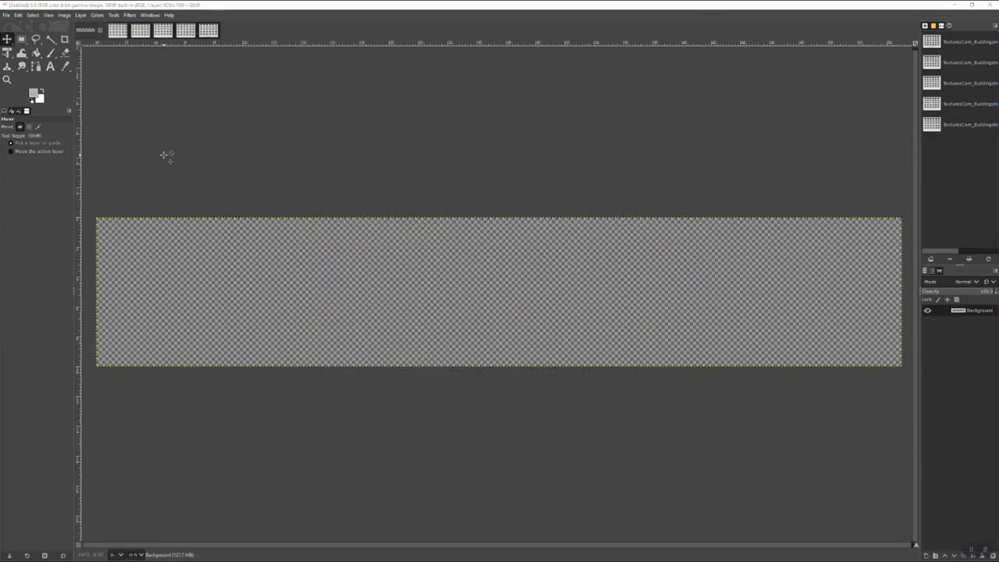
pyautogui.moveTo(195, 294)
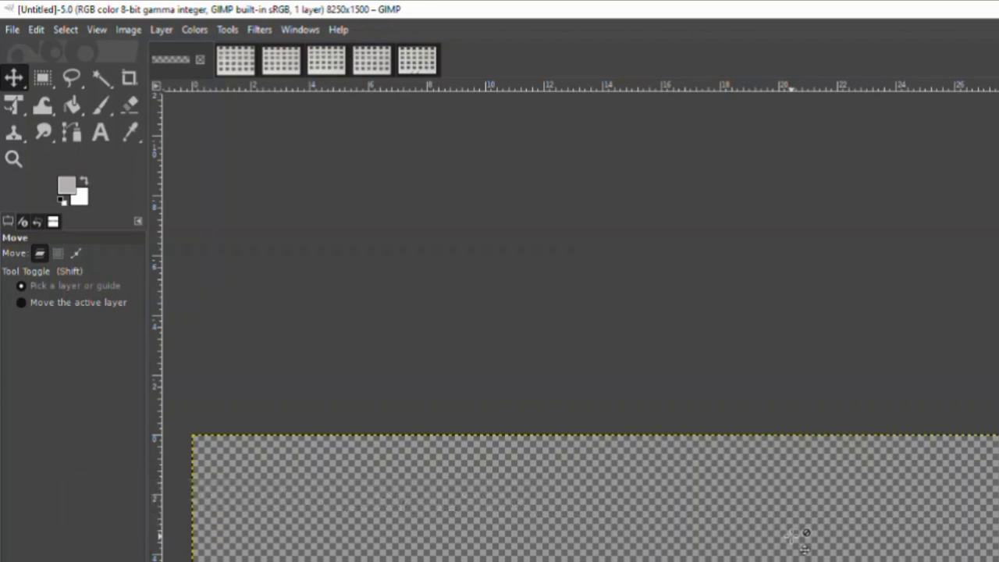
pyautogui.moveTo(356, 206)
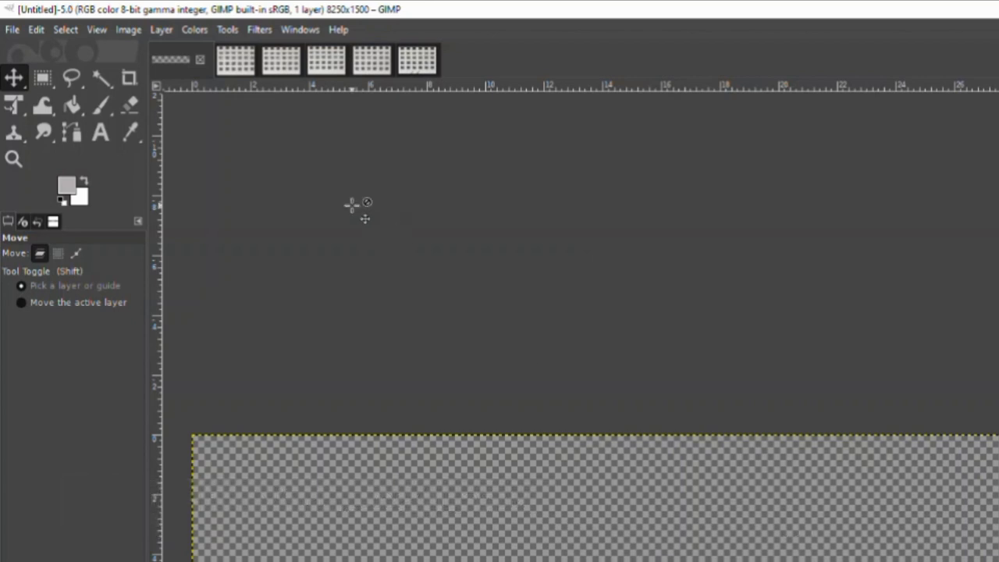
# Add a new 8250×1500 layer filled with Transparency to the backdrop canvas
pyautogui.click(161, 30)
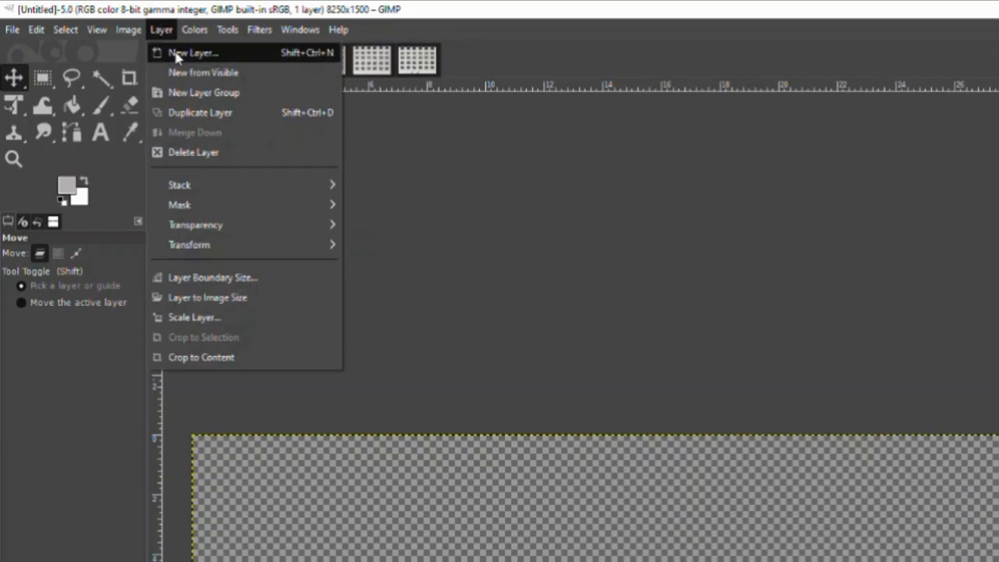
pyautogui.click(193, 53)
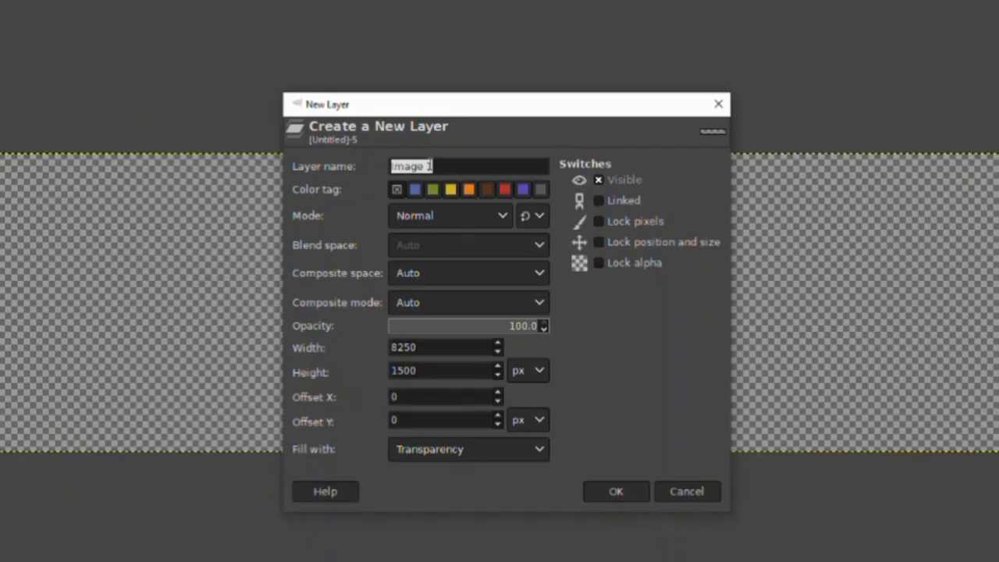
pyautogui.moveTo(556, 533)
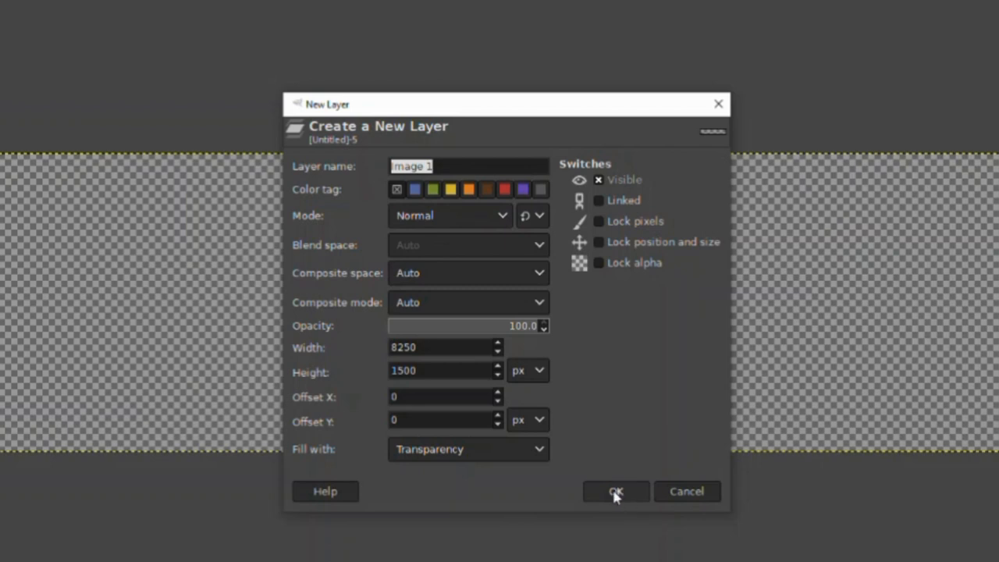
pyautogui.click(616, 491)
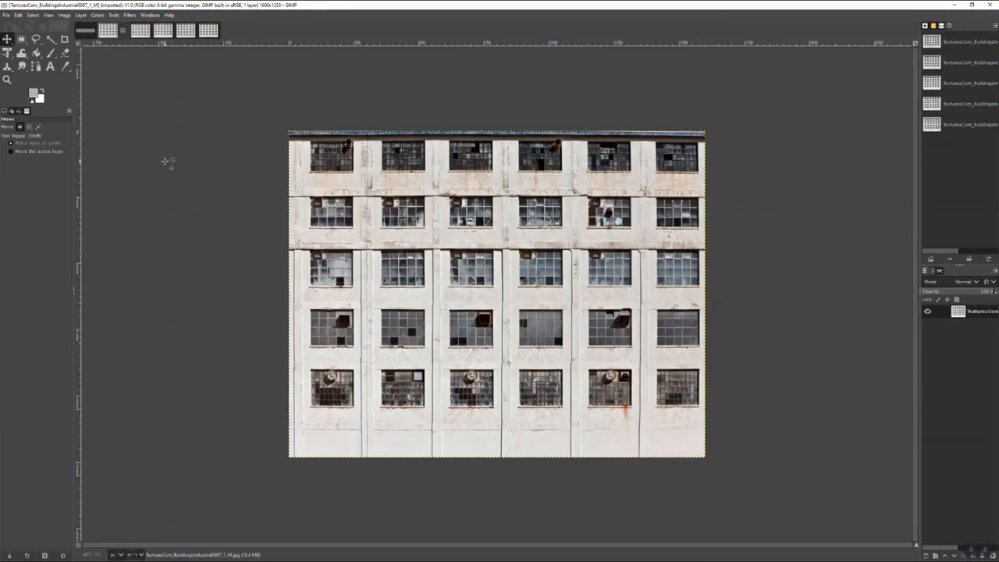
pyautogui.moveTo(217, 197)
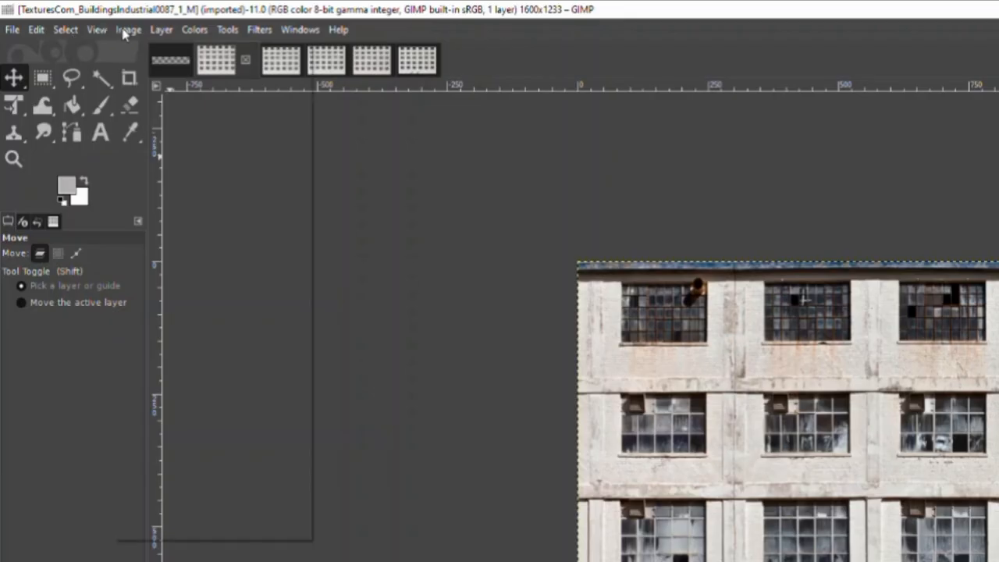
# Scale the first building texture to 7 inches tall with linked proportions, about 1363×1050 px
pyautogui.click(128, 30)
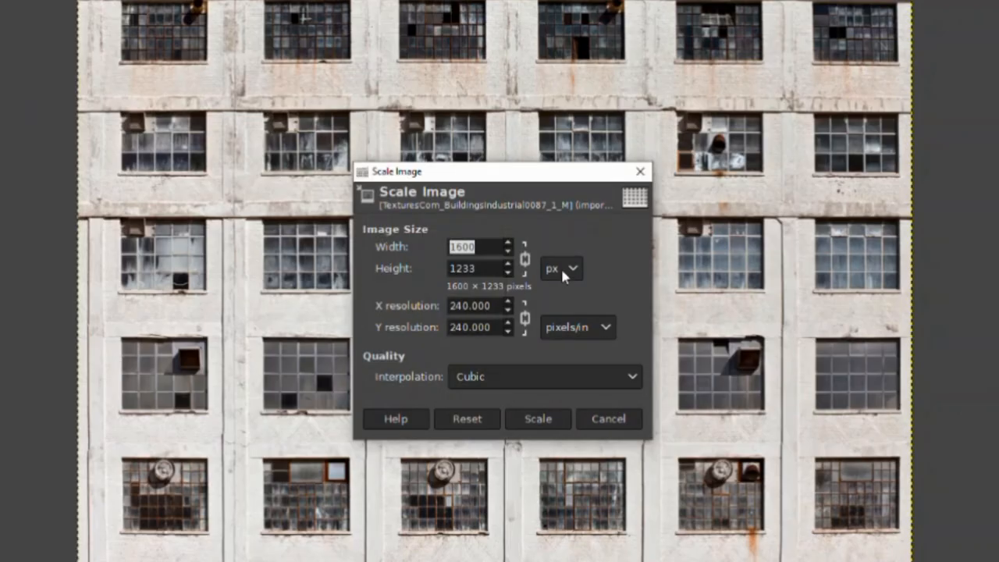
pyautogui.click(561, 269)
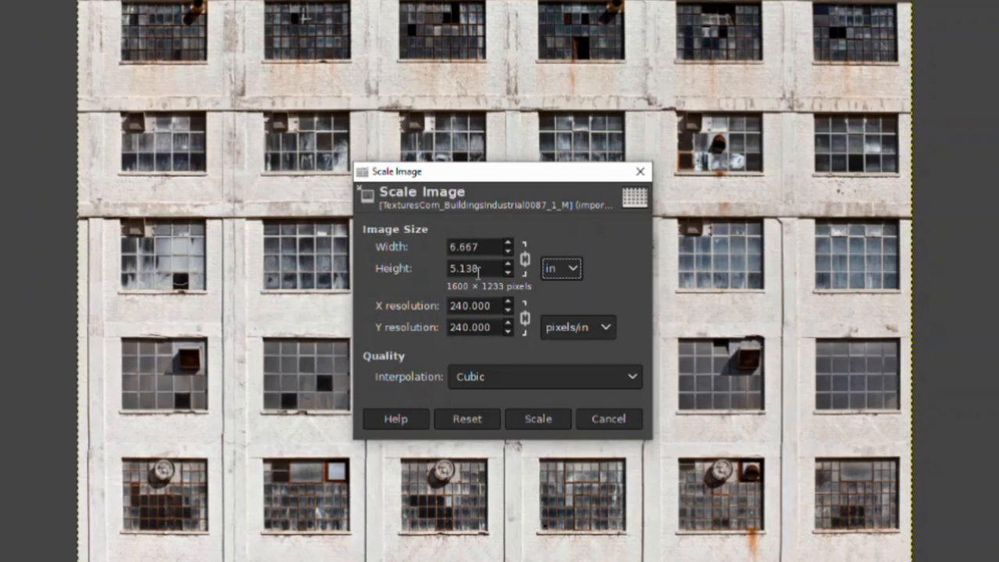
pyautogui.moveTo(431, 323)
pyautogui.write('150.000')
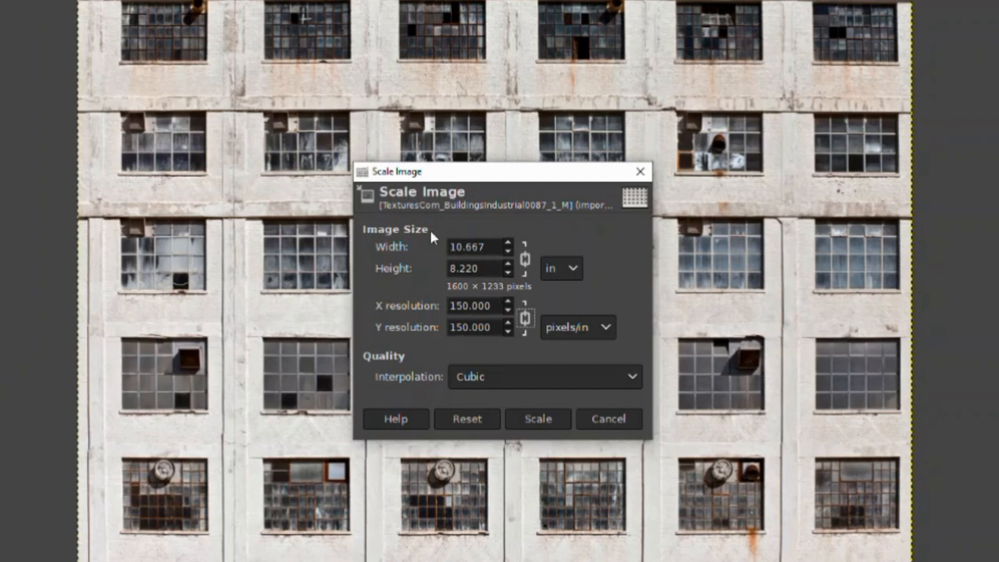
pyautogui.moveTo(435, 289)
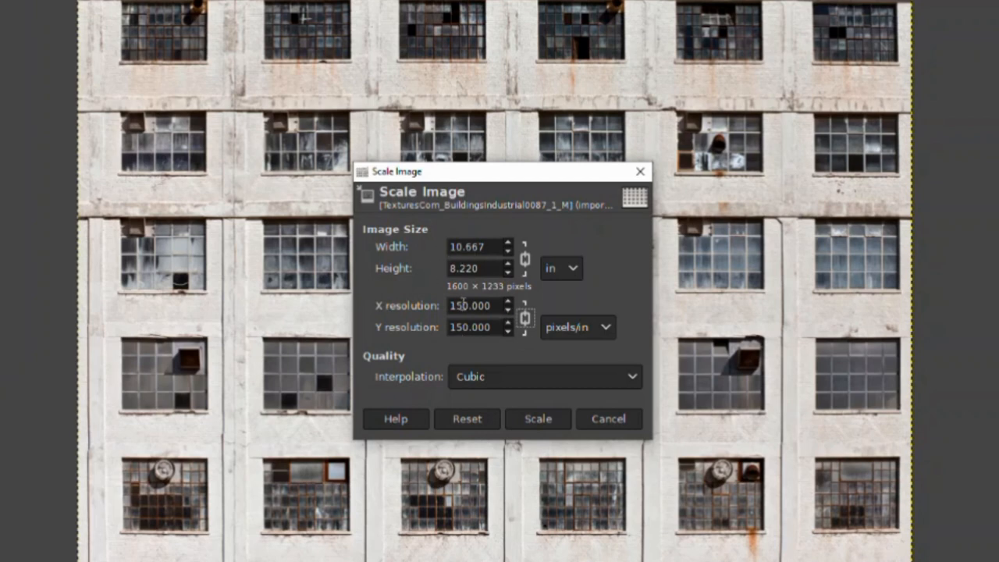
pyautogui.moveTo(414, 326)
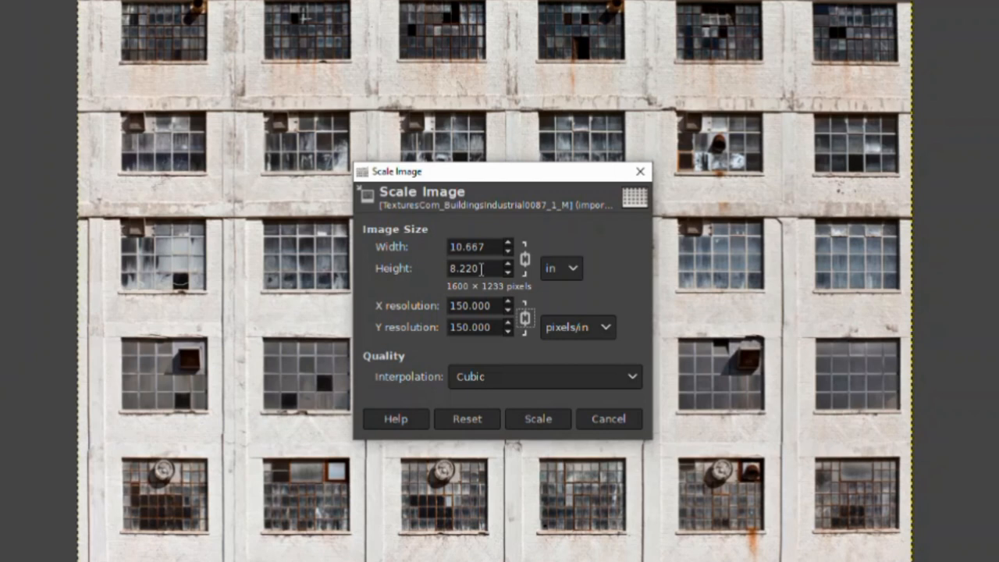
pyautogui.tripleClick(465, 268)
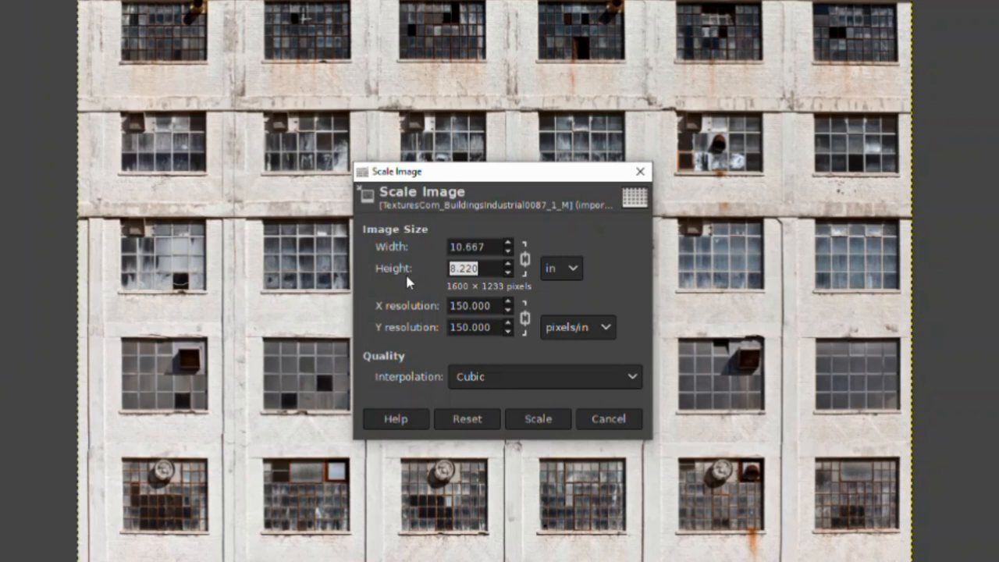
pyautogui.write('7.000')
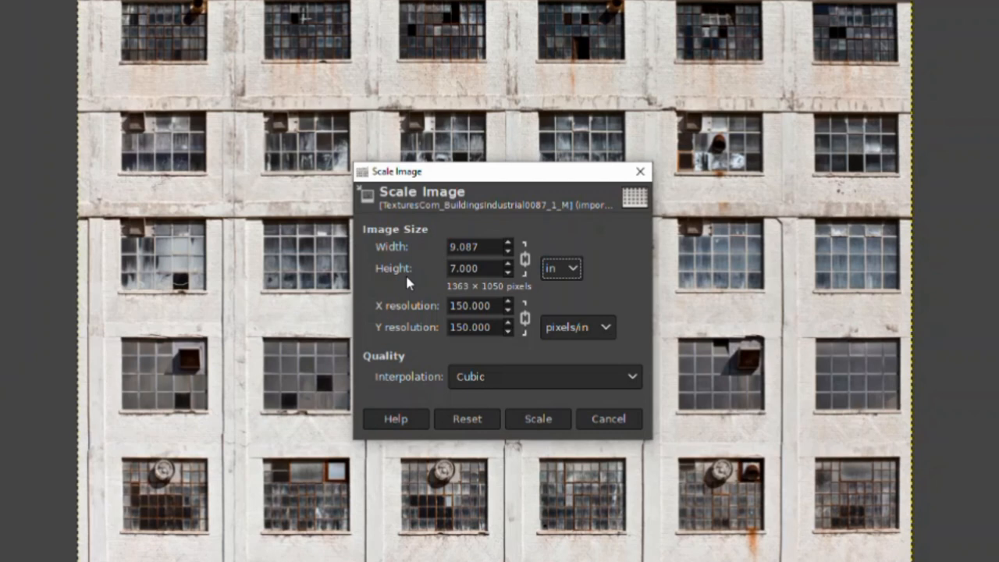
pyautogui.click(468, 269)
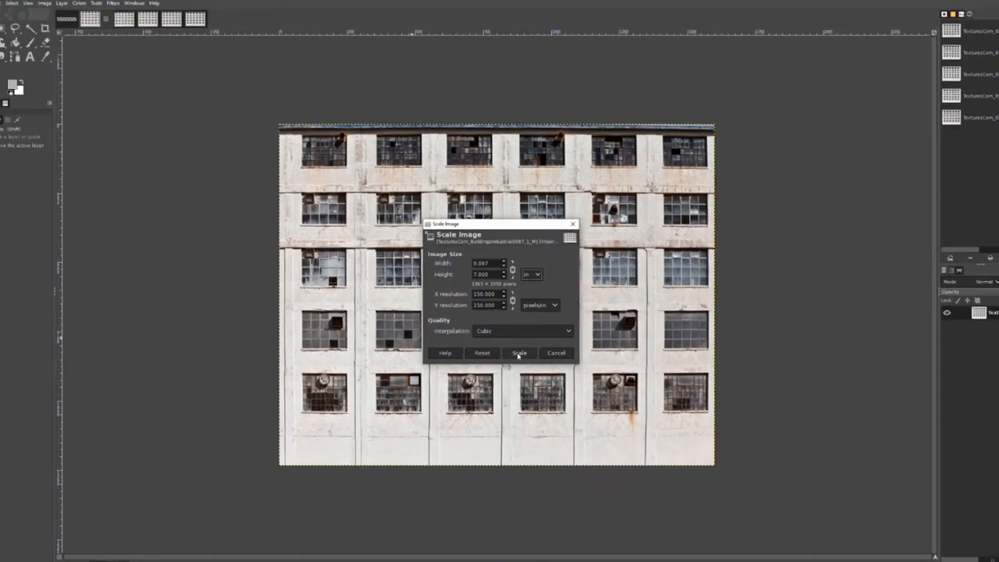
pyautogui.click(519, 353)
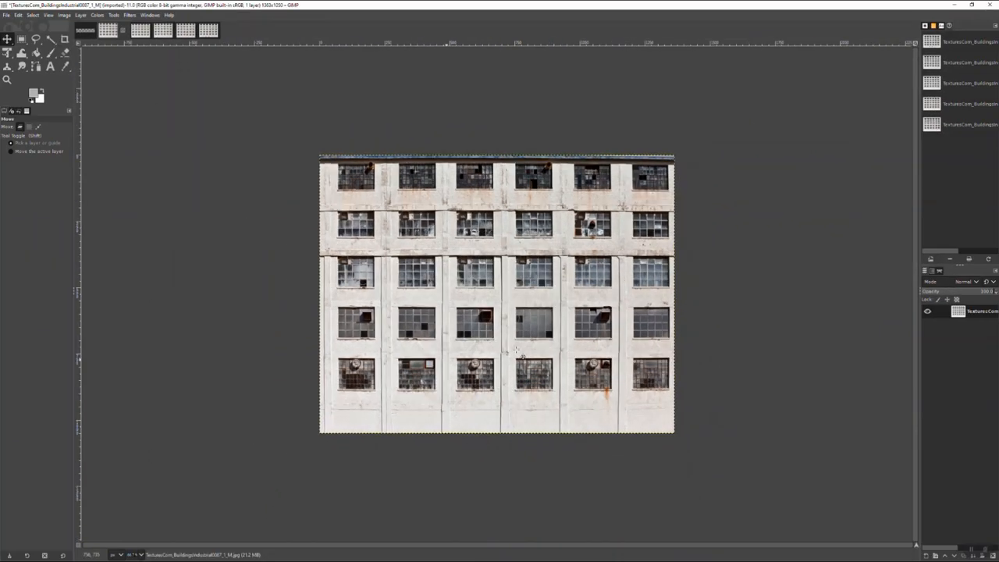
pyautogui.moveTo(406, 328)
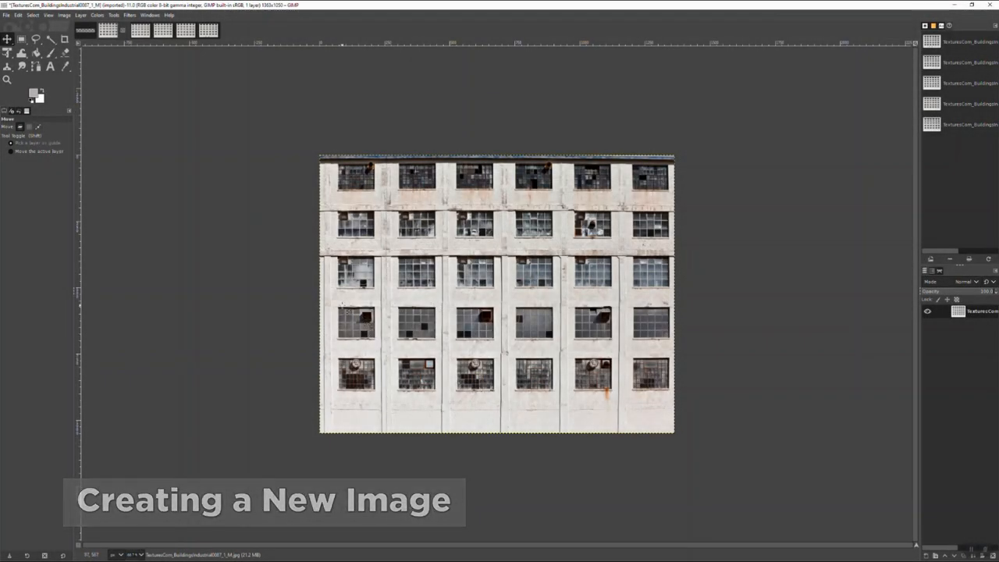
# Select the whole scaled texture with Ctrl+A and copy it to the clipboard
pyautogui.press('ctrl+a')
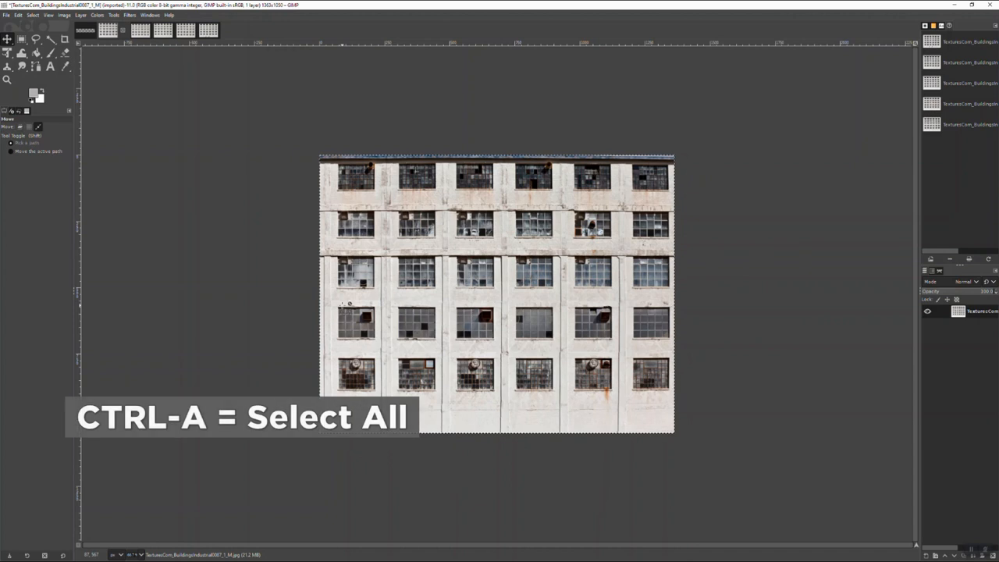
pyautogui.press('ctrl+c')
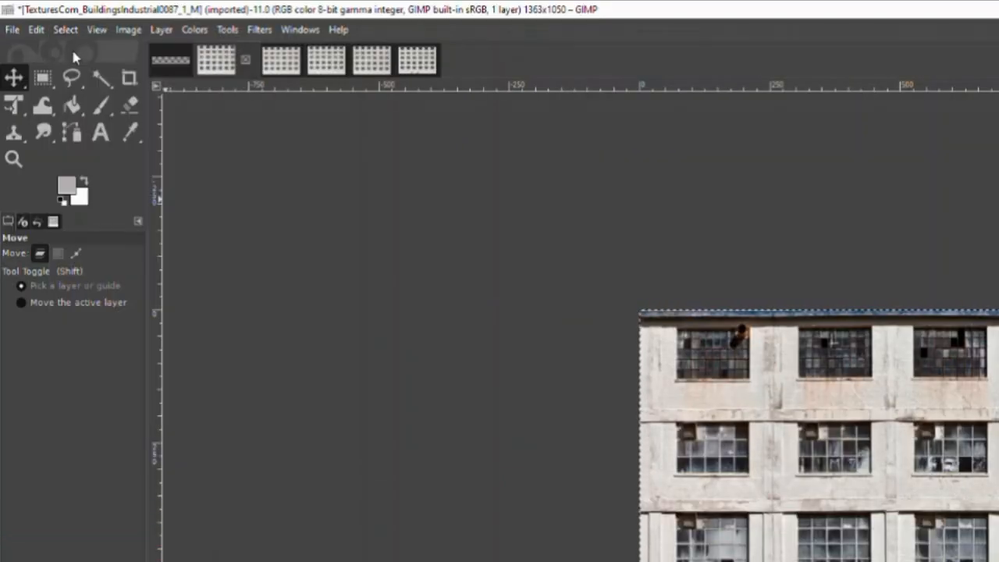
pyautogui.click(36, 28)
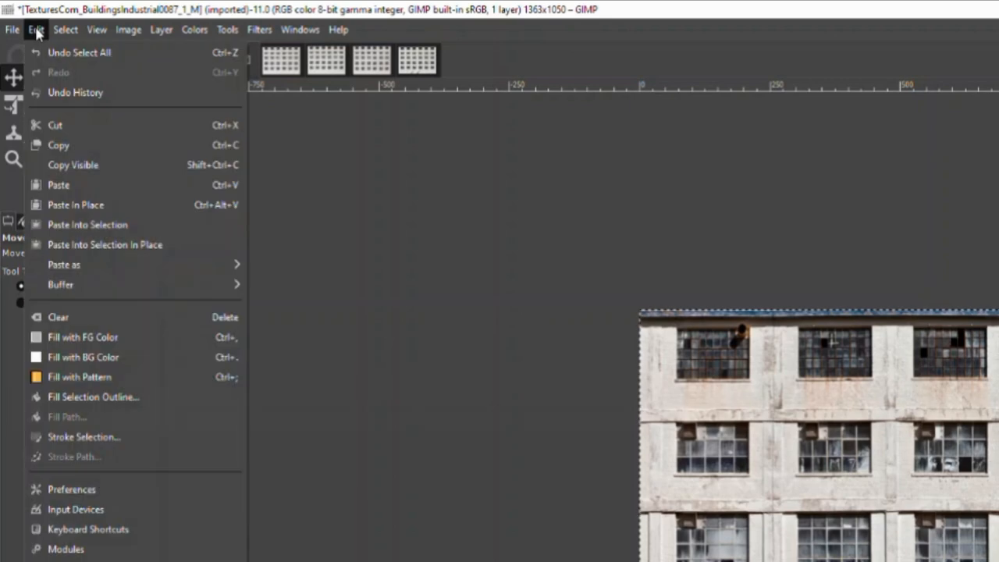
pyautogui.moveTo(59, 145)
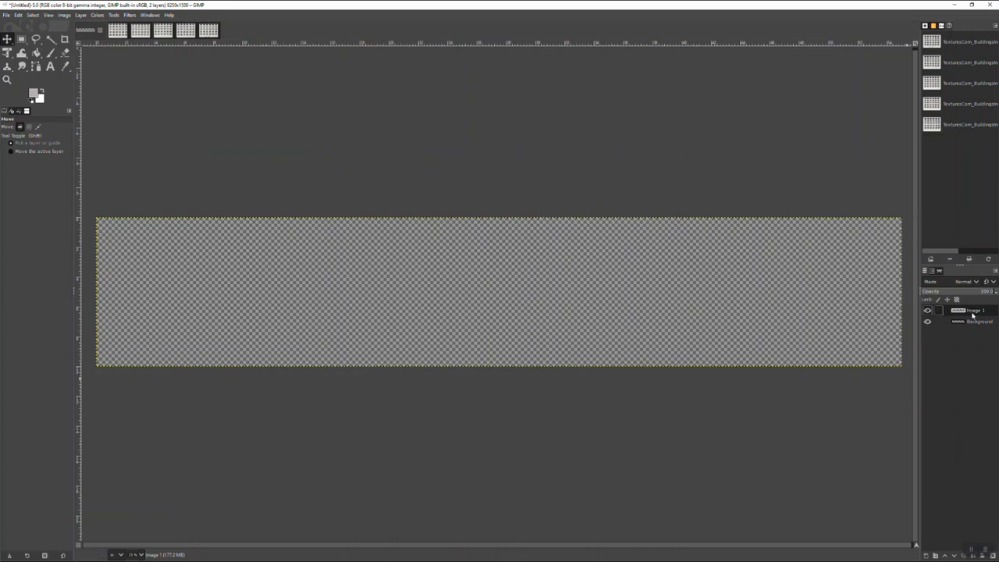
# Paste the texture into the wide canvas as a floating selection and move it toward the top
pyautogui.press('ctrl+v')
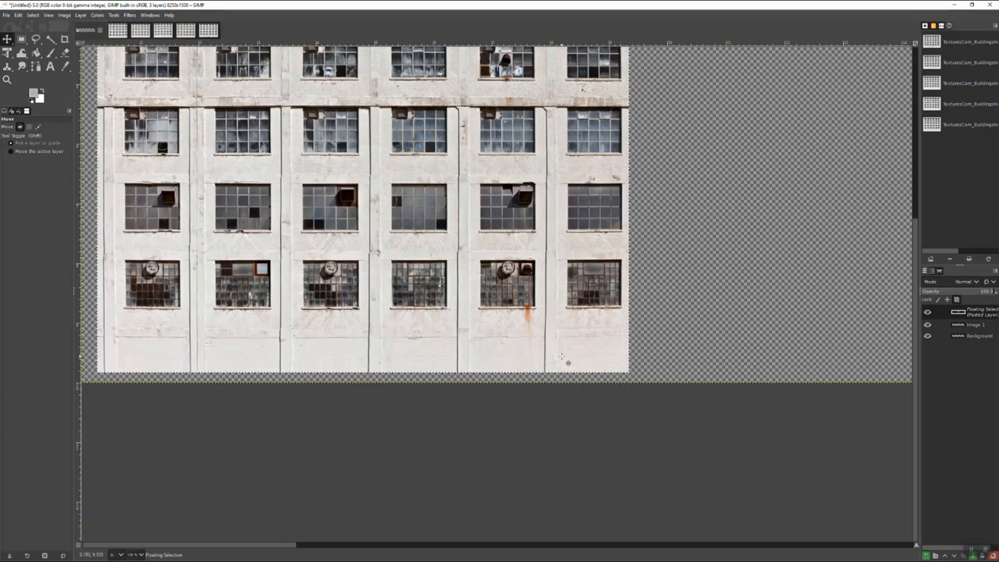
pyautogui.moveTo(353, 350)
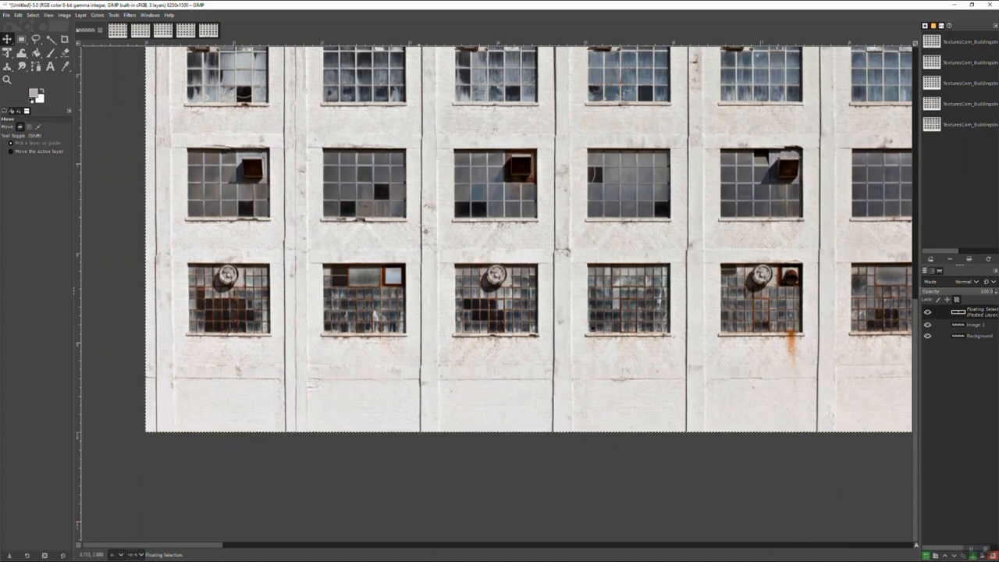
pyautogui.moveTo(178, 400)
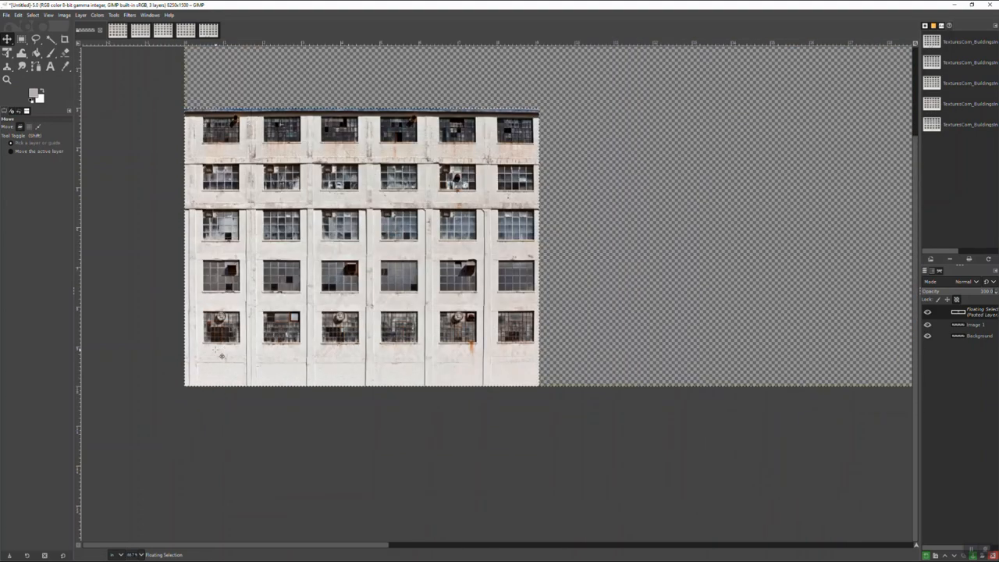
pyautogui.moveTo(362, 247); pyautogui.dragTo(386, 351)
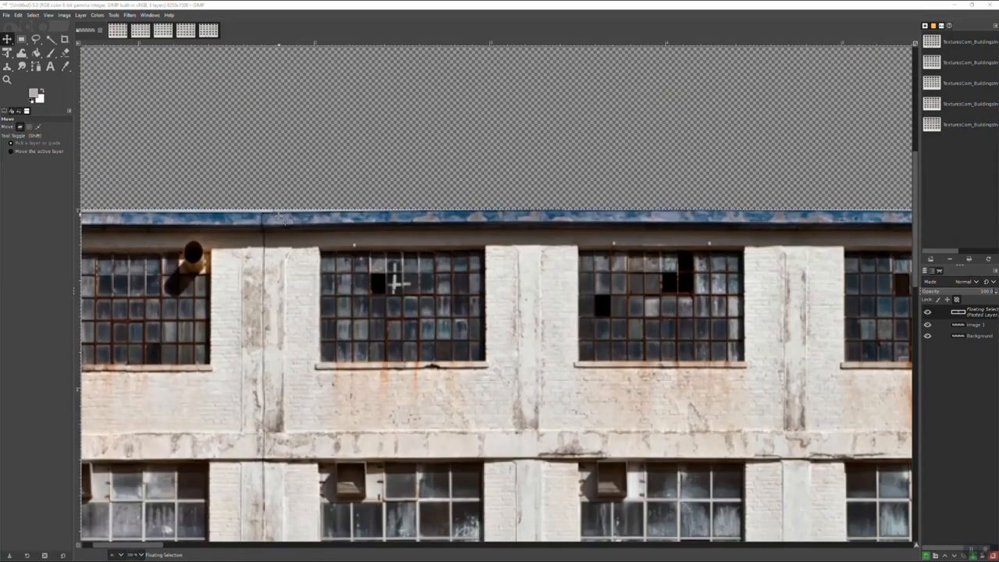
pyautogui.moveTo(391, 226)
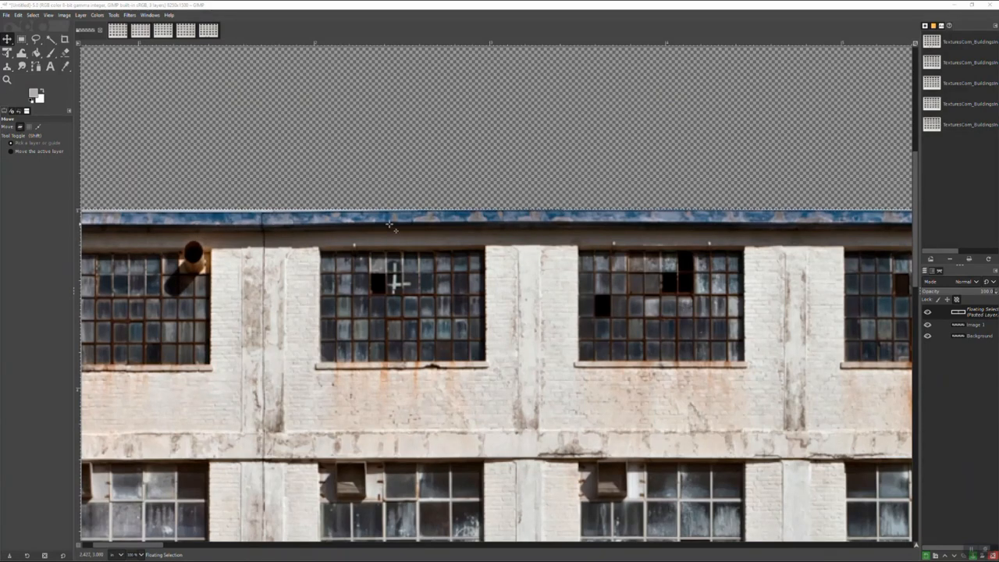
pyautogui.moveTo(278, 217)
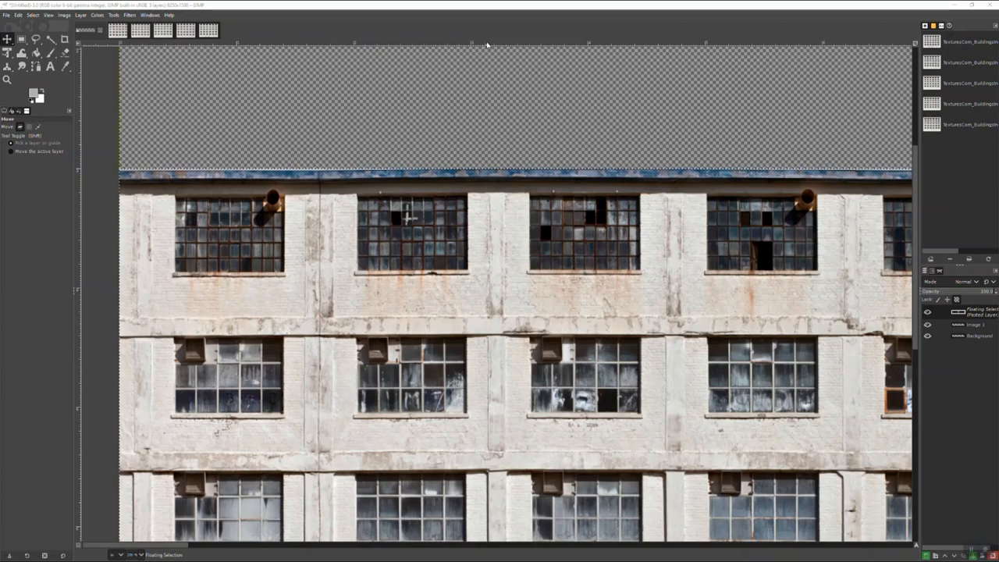
pyautogui.moveTo(450, 44)
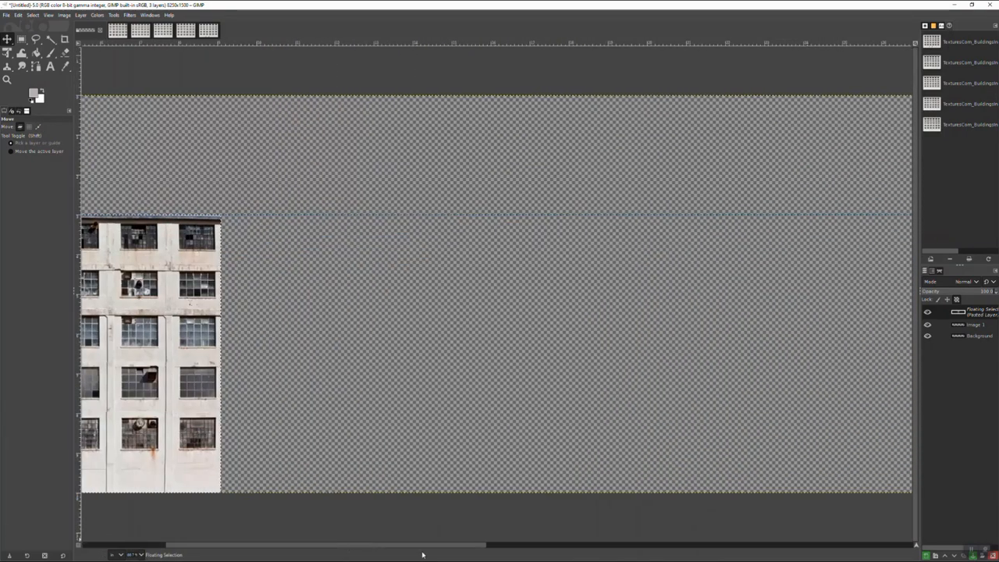
# Snap the floating texture's top edge to the horizontal guide at the backdrop's left end
pyautogui.click(22, 39)
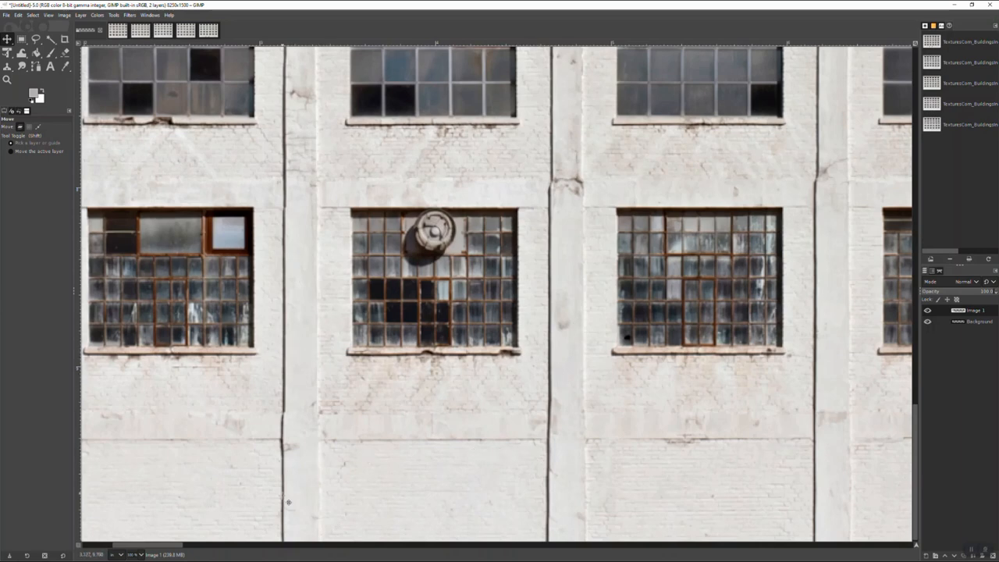
pyautogui.moveTo(346, 425)
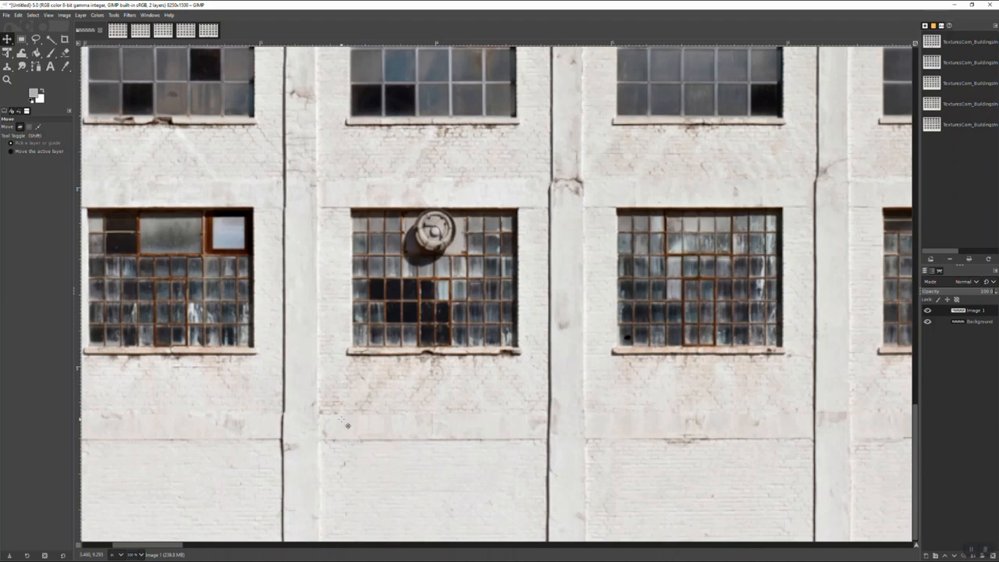
pyautogui.moveTo(318, 487)
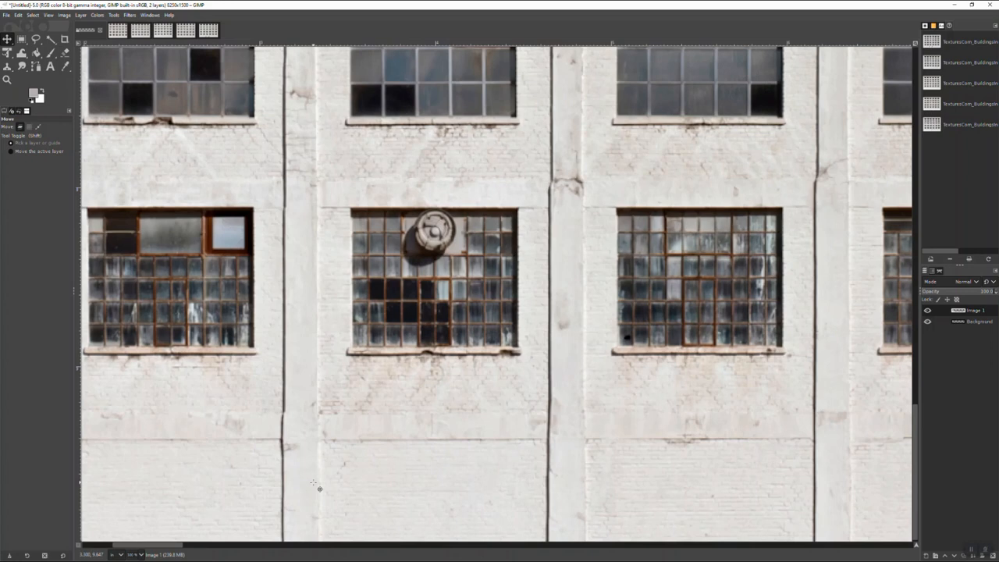
pyautogui.moveTo(409, 134)
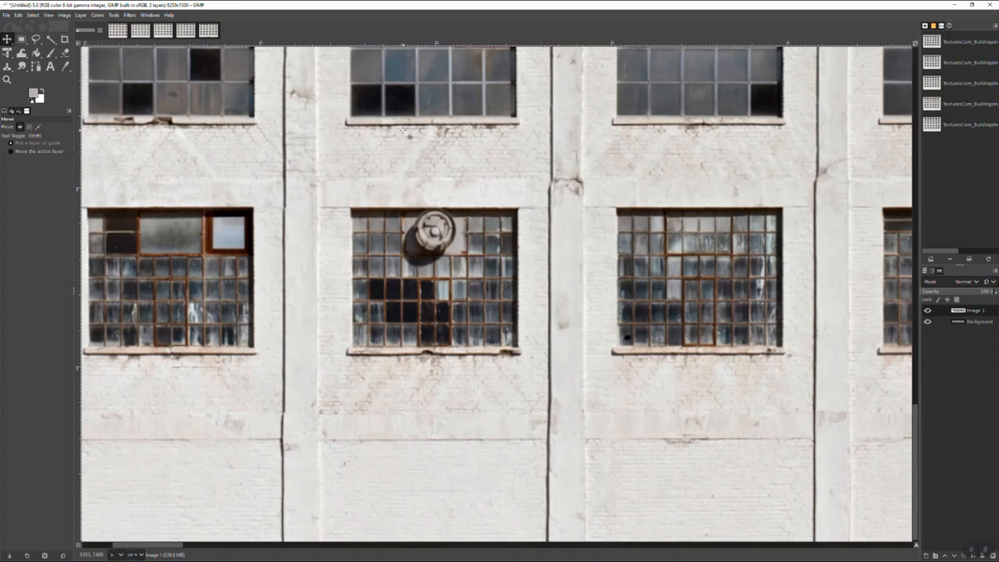
pyautogui.moveTo(399, 443)
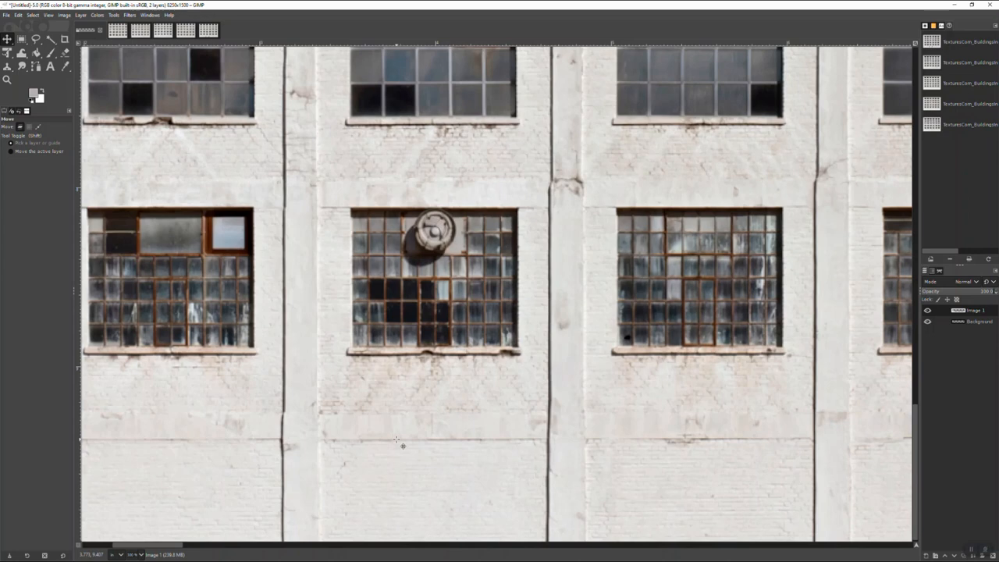
pyautogui.moveTo(425, 160)
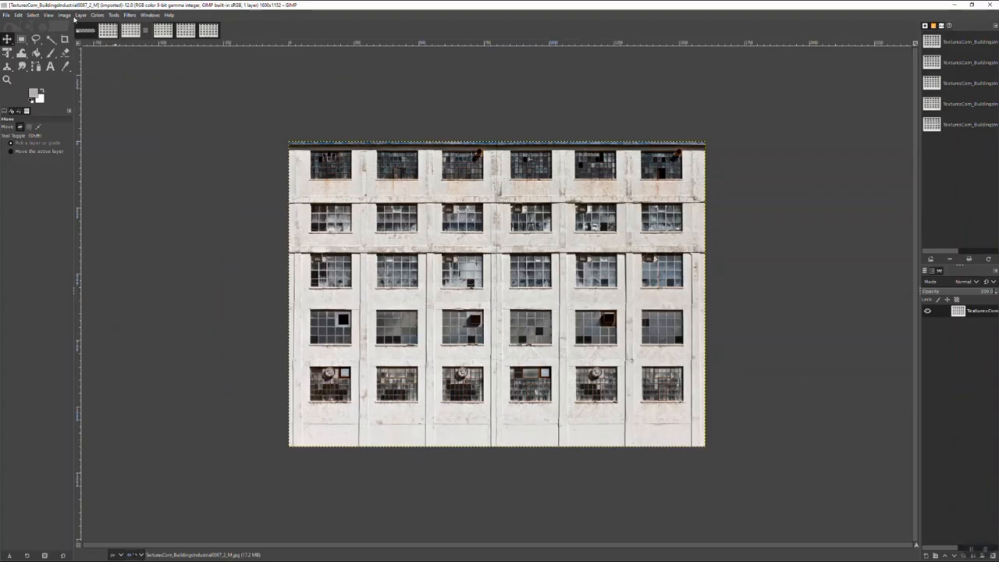
# Scale the second building texture photo to its smaller size via Scale Image
pyautogui.click(64, 16)
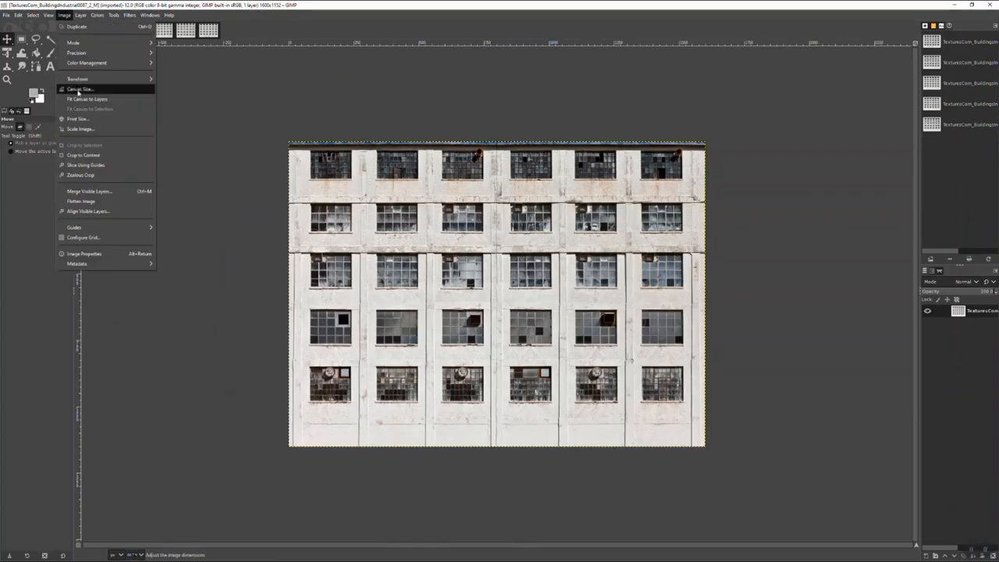
pyautogui.moveTo(82, 128)
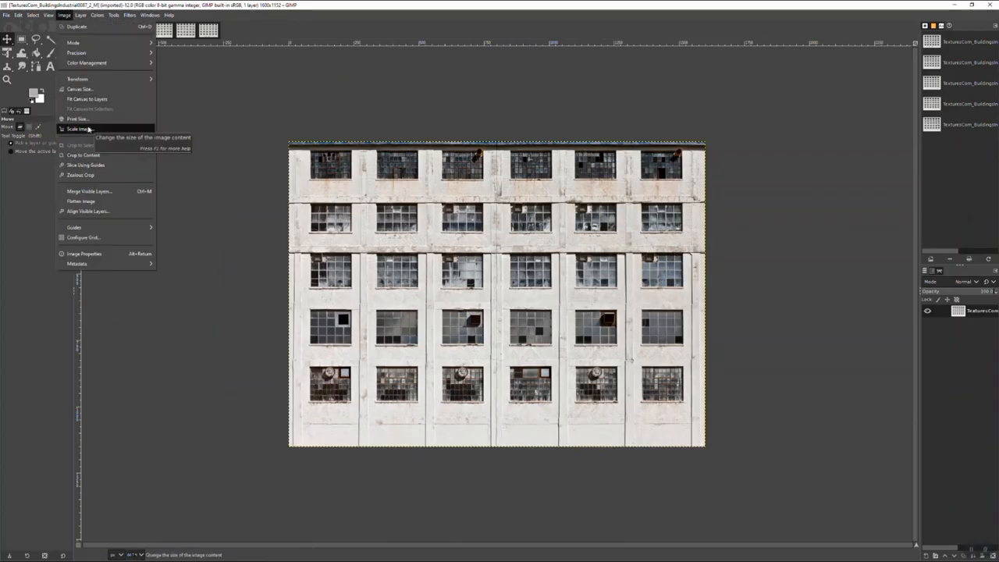
pyautogui.click(79, 128)
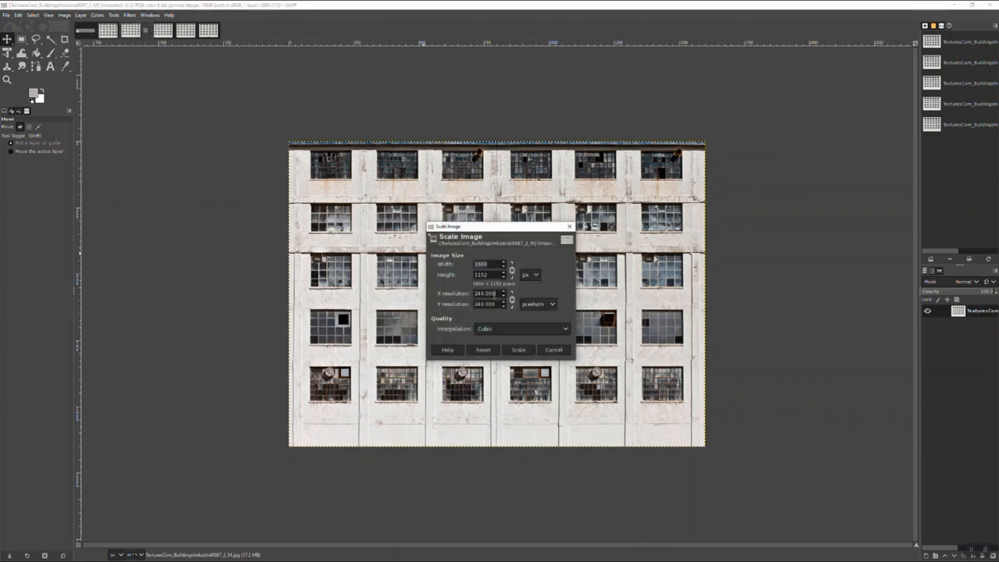
pyautogui.tripleClick(484, 293)
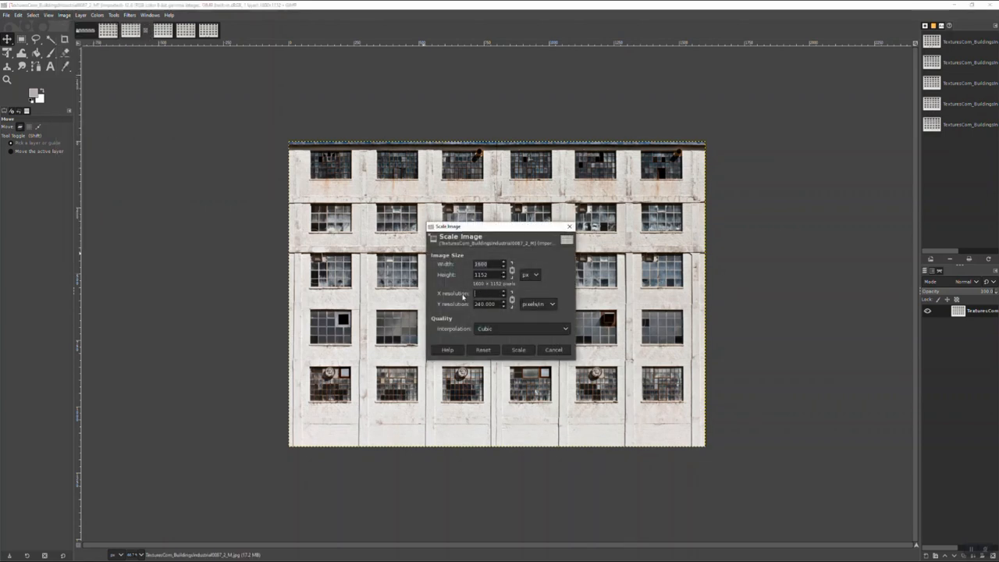
pyautogui.click(519, 350)
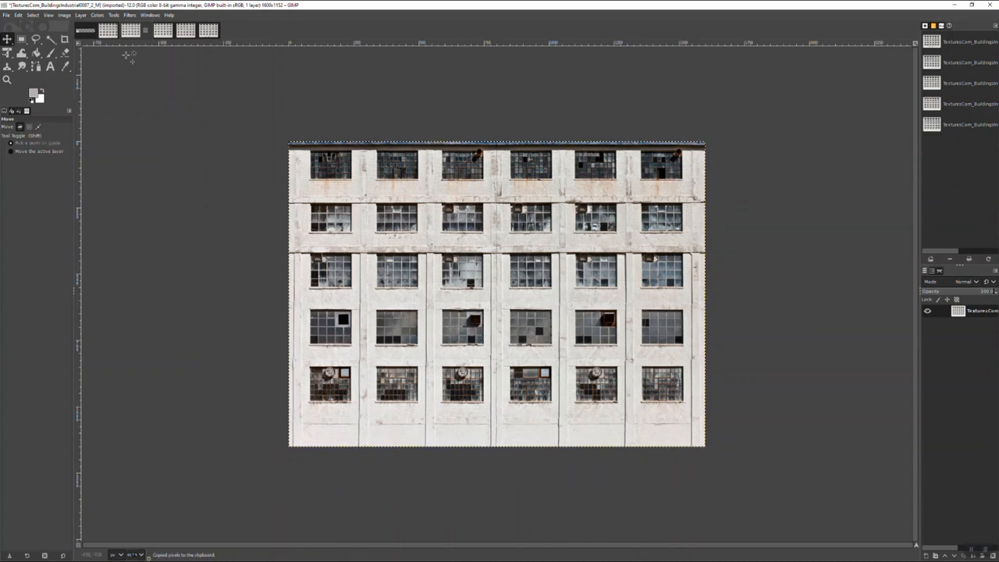
# Create the Image 2 layer on the Untitled backdrop canvas for the second building
pyautogui.click(81, 16)
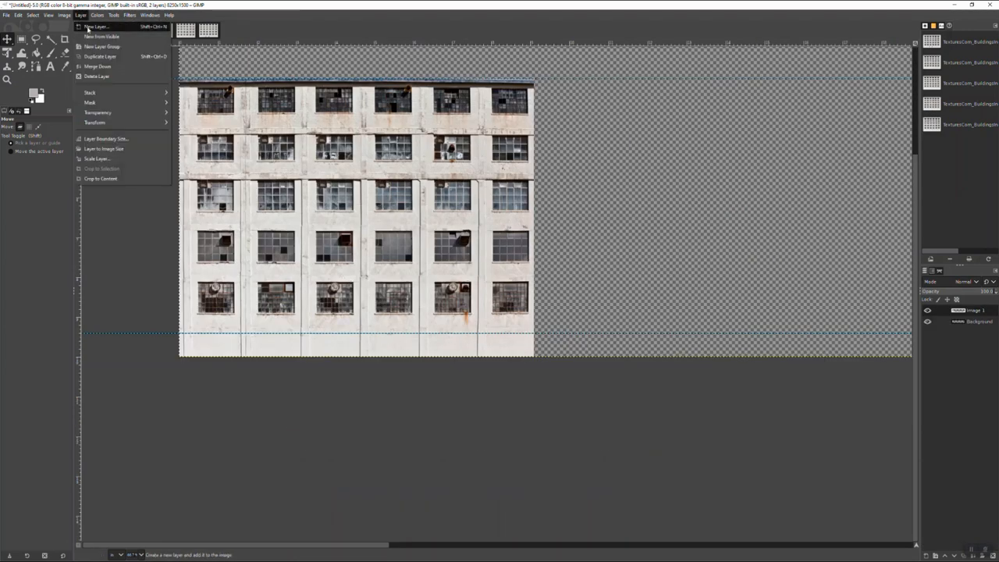
pyautogui.click(96, 26)
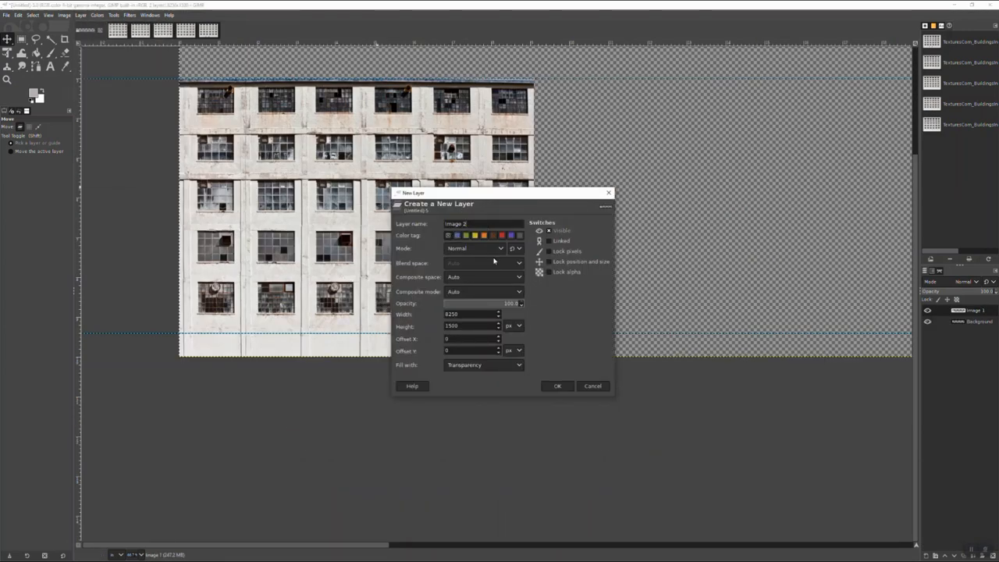
pyautogui.click(557, 386)
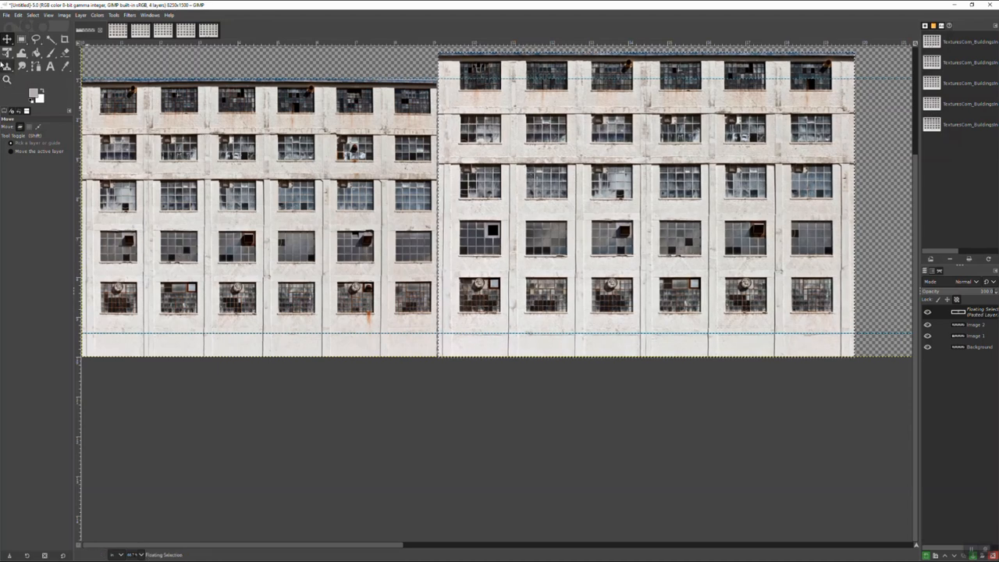
# Reshape the pasted second building with Unified Transform, dragging corner handles to fit the guides
pyautogui.click(7, 53)
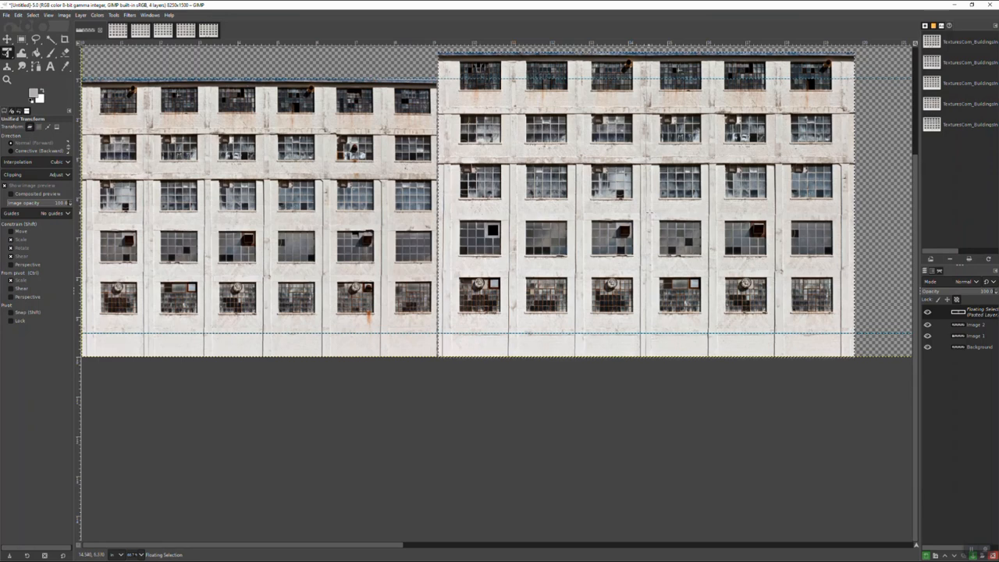
pyautogui.click(646, 206)
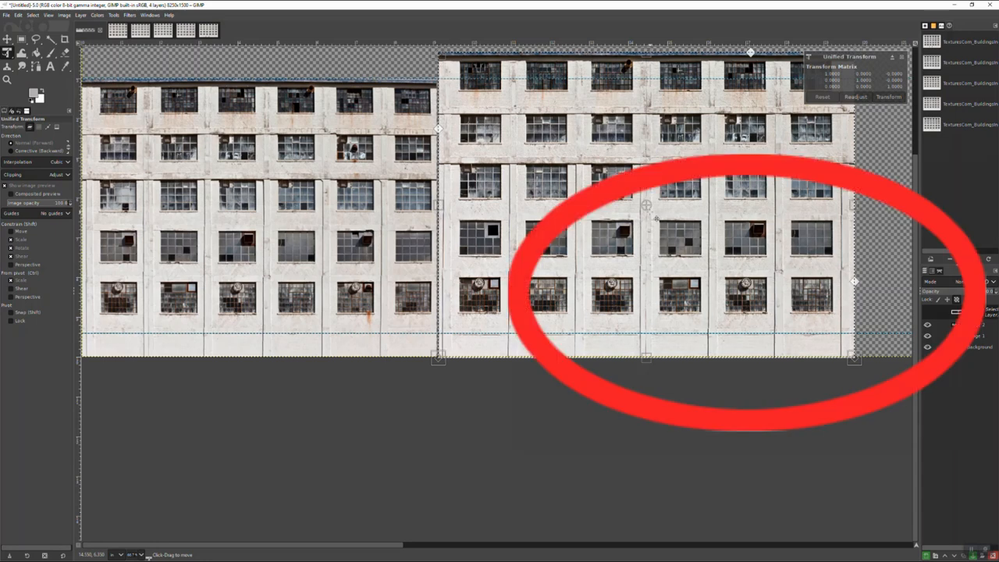
pyautogui.moveTo(466, 162)
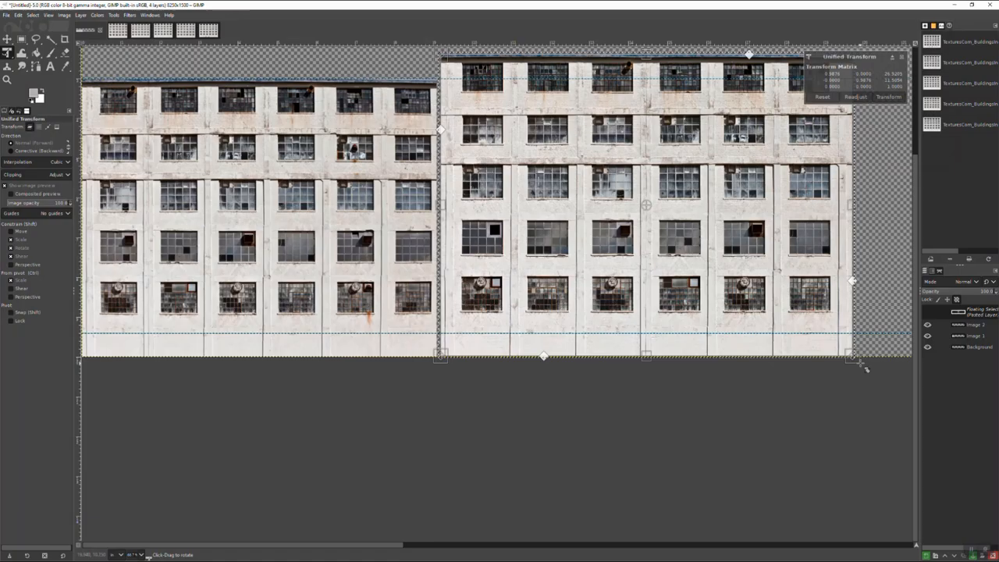
pyautogui.moveTo(856, 362); pyautogui.dragTo(842, 359)
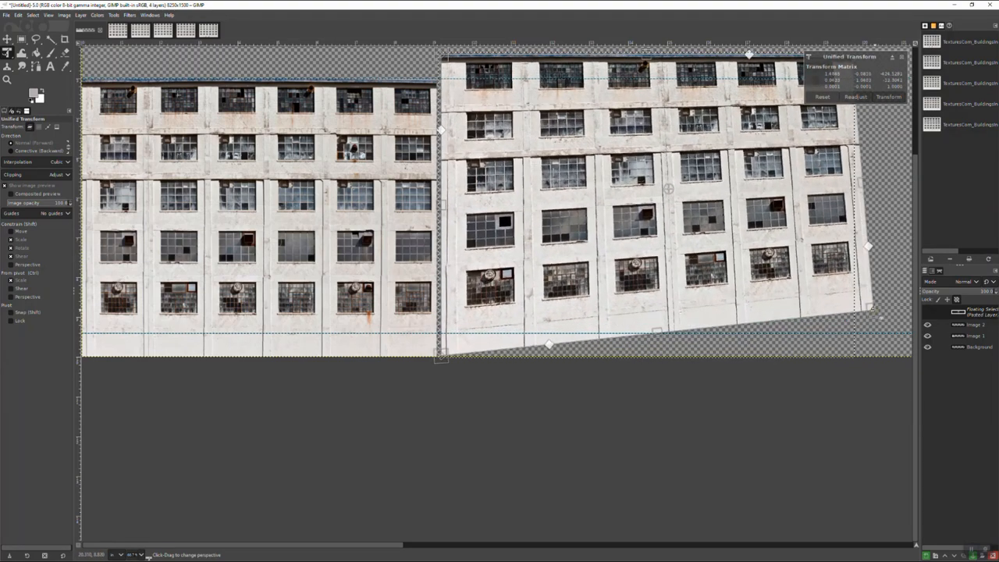
pyautogui.moveTo(871, 309); pyautogui.dragTo(853, 356)
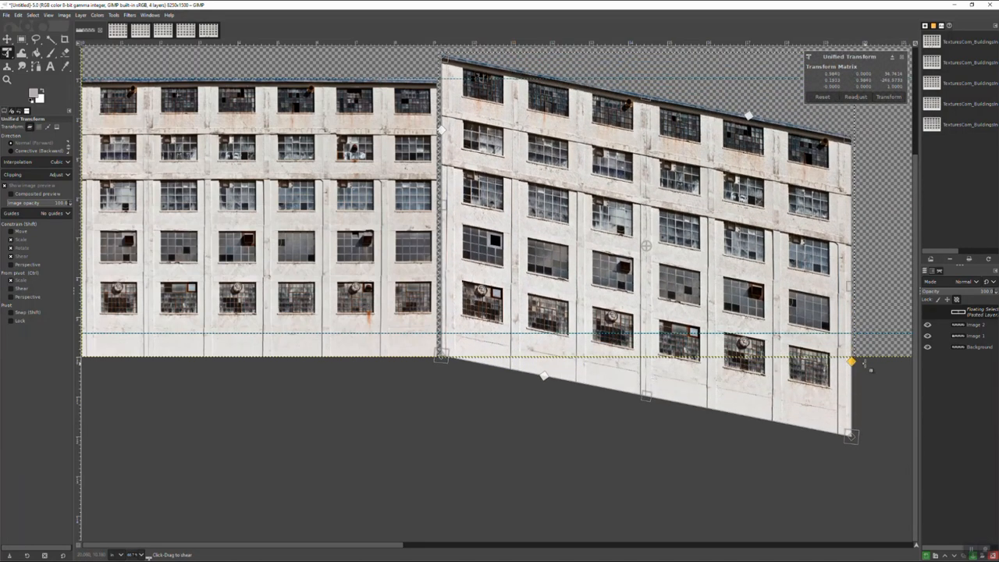
pyautogui.moveTo(852, 363); pyautogui.dragTo(853, 247)
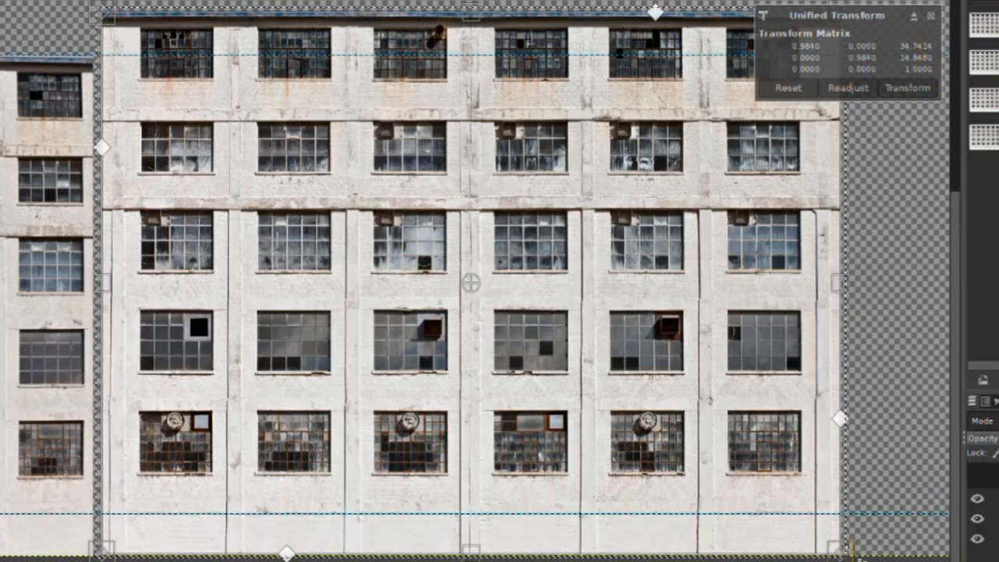
pyautogui.moveTo(518, 322)
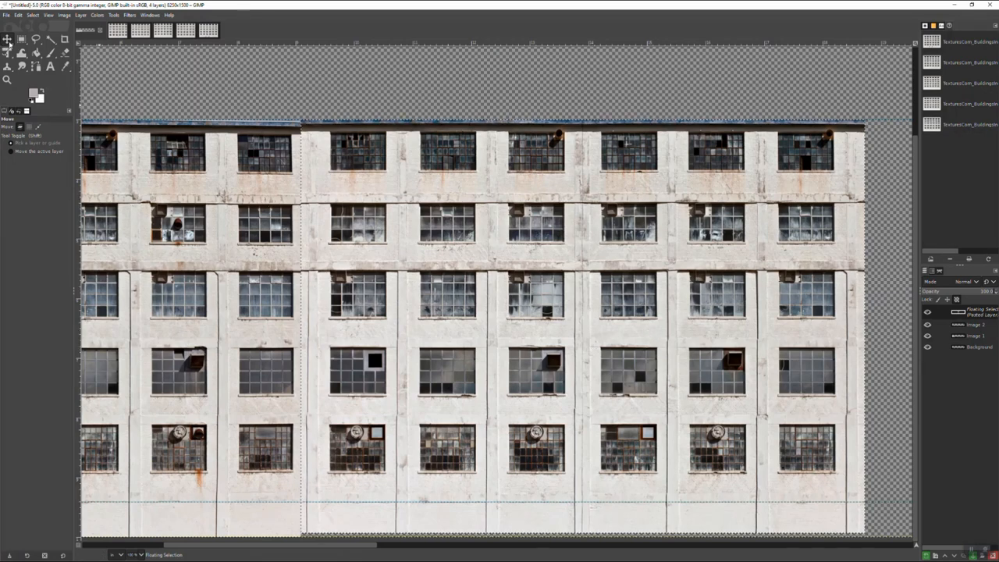
pyautogui.moveTo(440, 328)
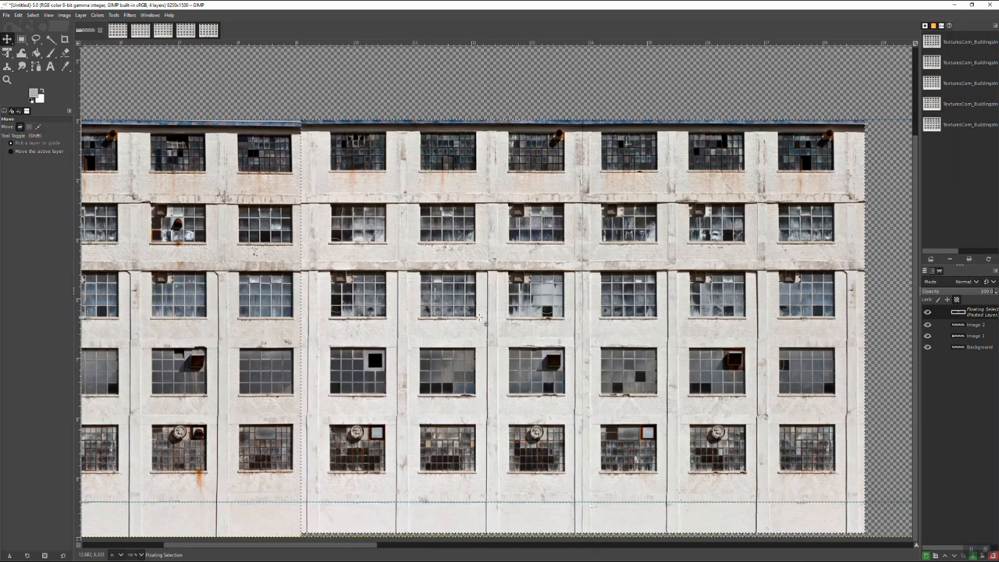
pyautogui.moveTo(425, 210)
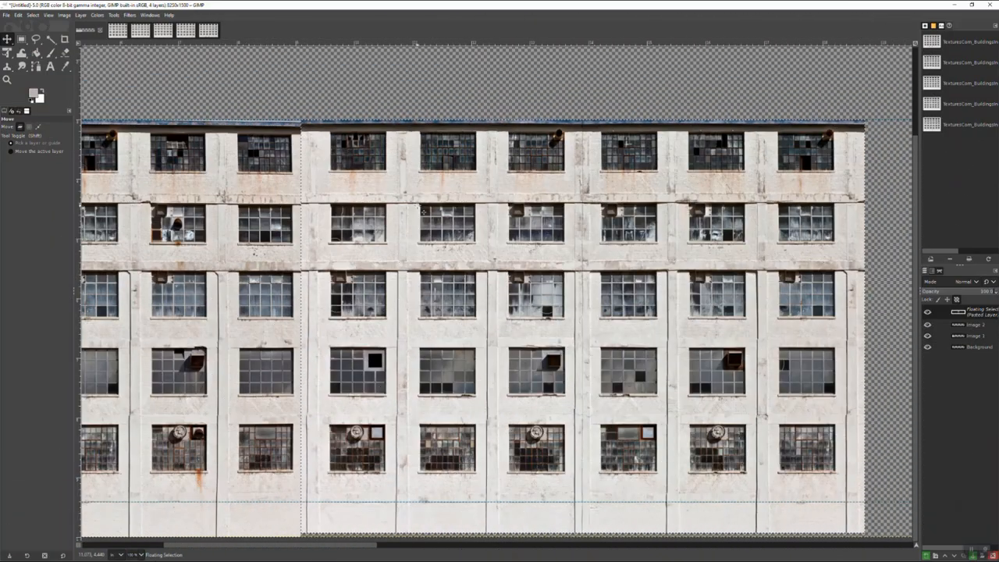
# Re-transform the floating second building, dragging its scale handles so the floors match the first
pyautogui.click(6, 50)
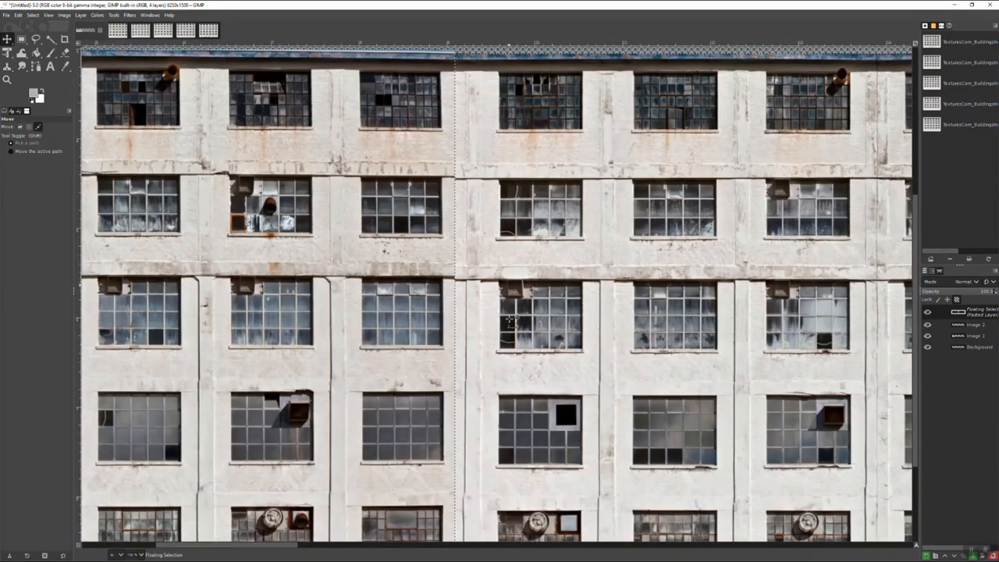
pyautogui.click(8, 53)
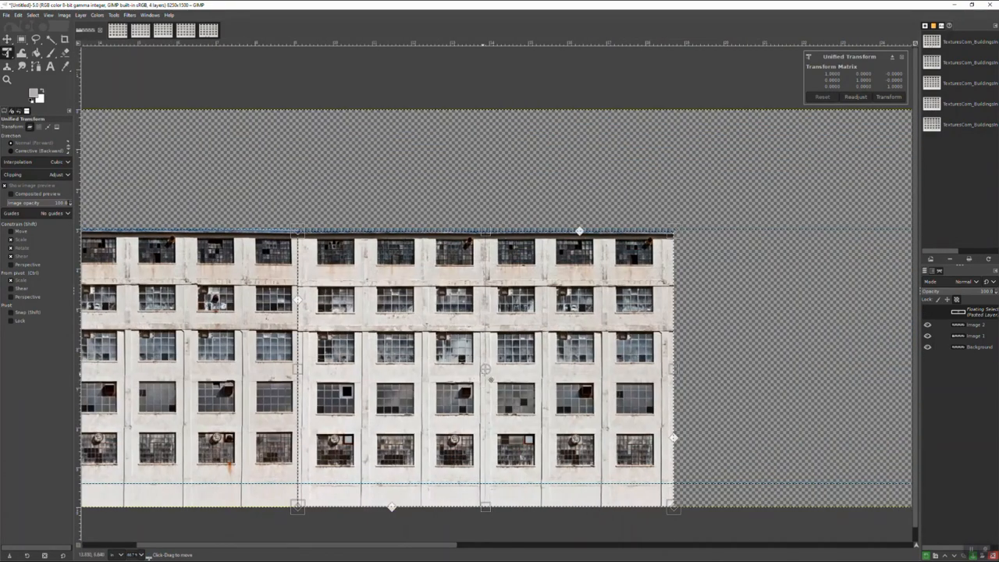
pyautogui.moveTo(674, 438); pyautogui.dragTo(668, 516)
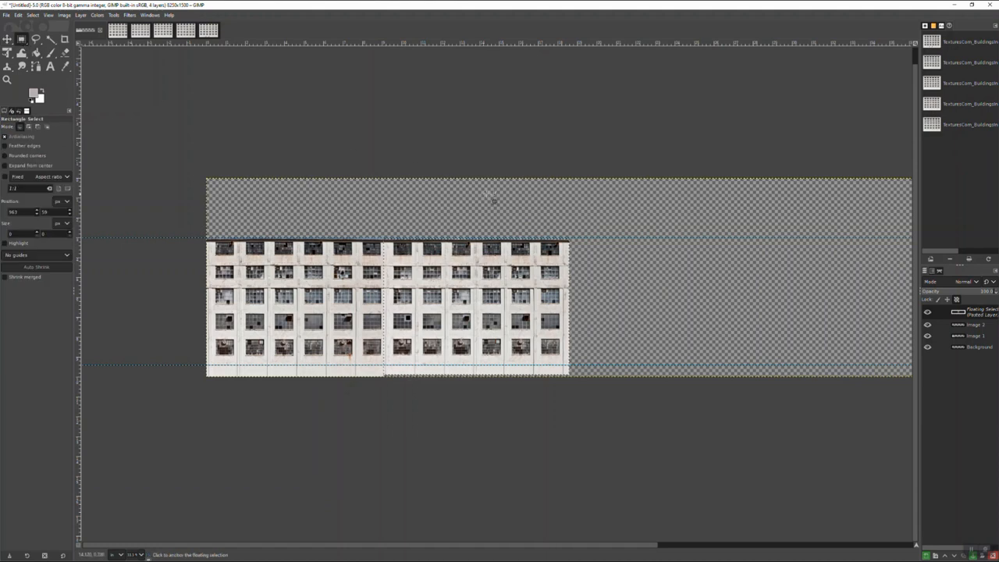
# Anchor the floating building into Image 2, then toggle the layer's visibility to compare both buildings
pyautogui.click(450, 312)
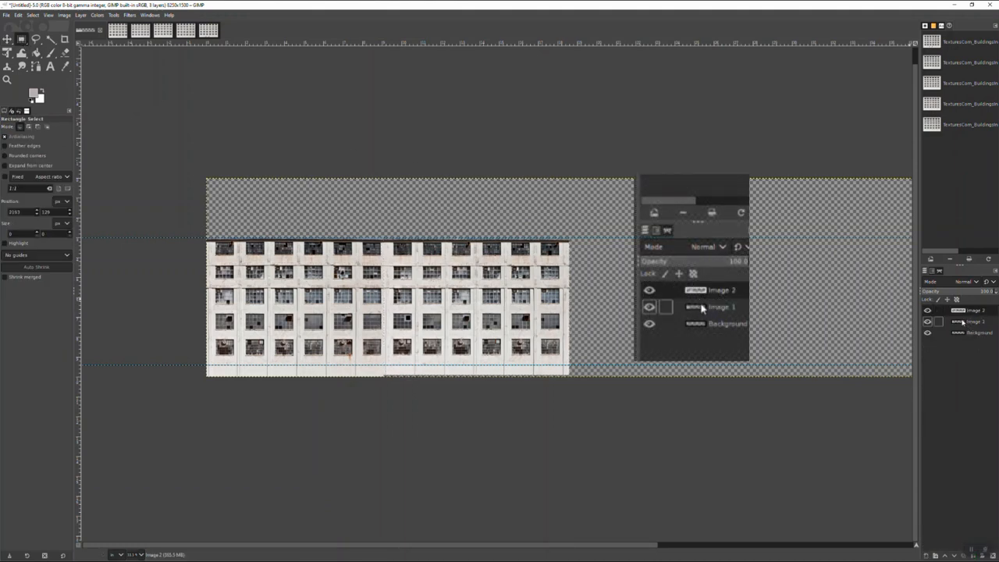
pyautogui.click(650, 291)
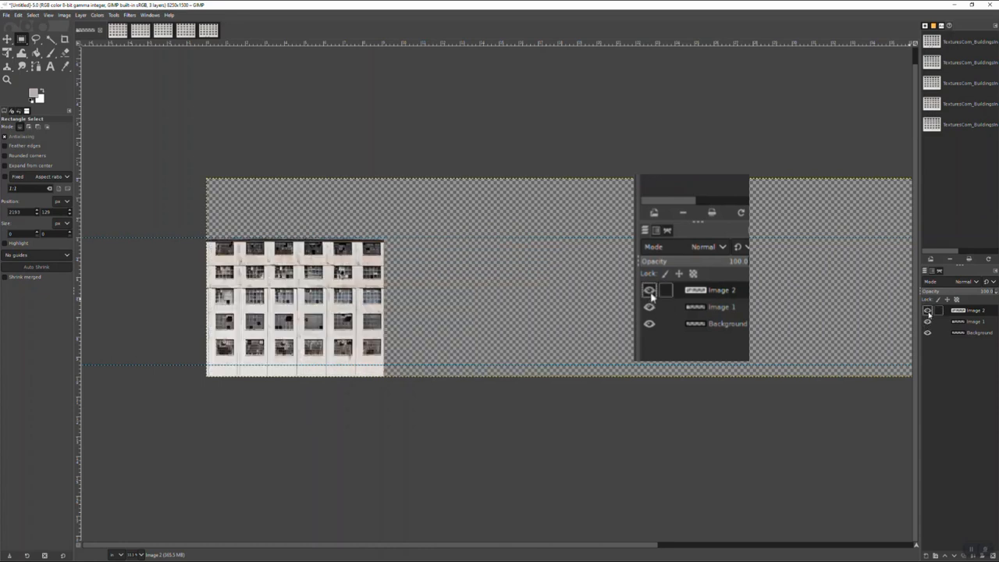
pyautogui.click(649, 289)
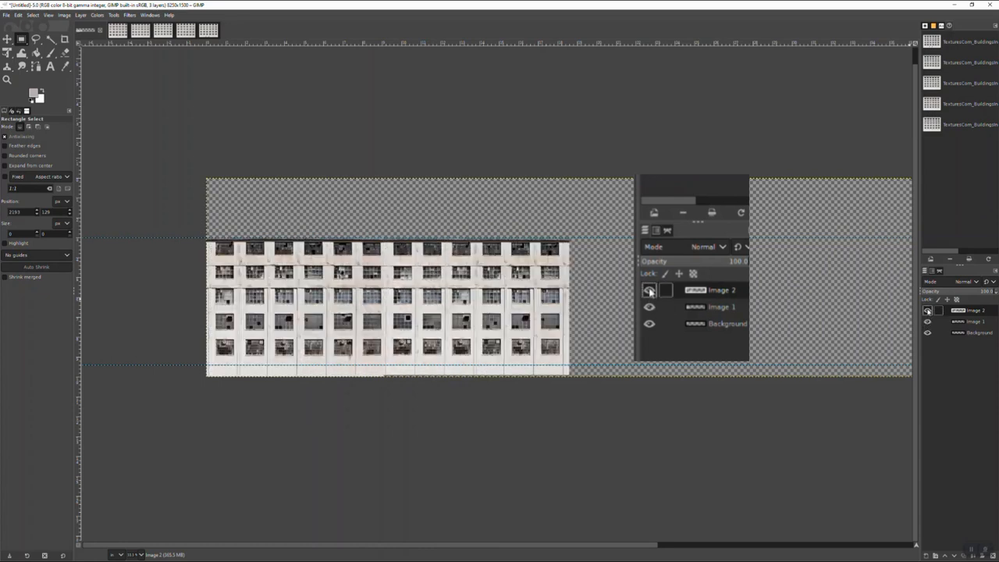
pyautogui.click(649, 289)
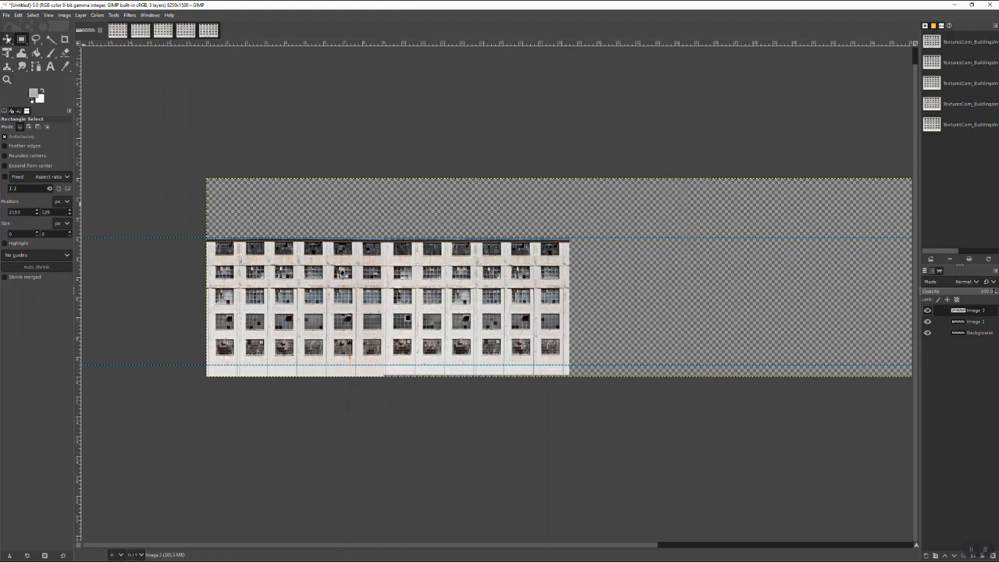
pyautogui.click(6, 39)
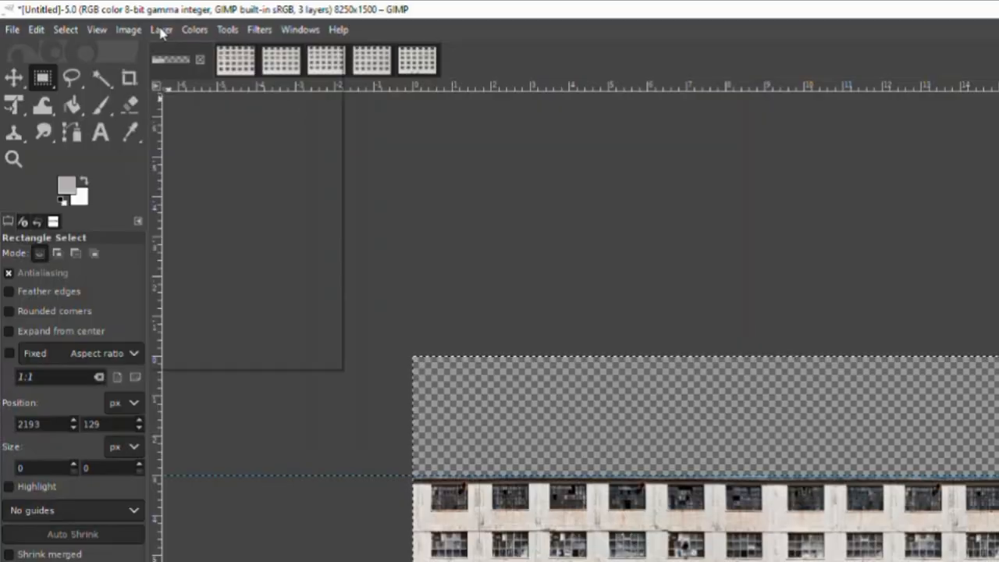
# Create a new canvas-sized transparent layer named 'Image 3'
pyautogui.click(161, 29)
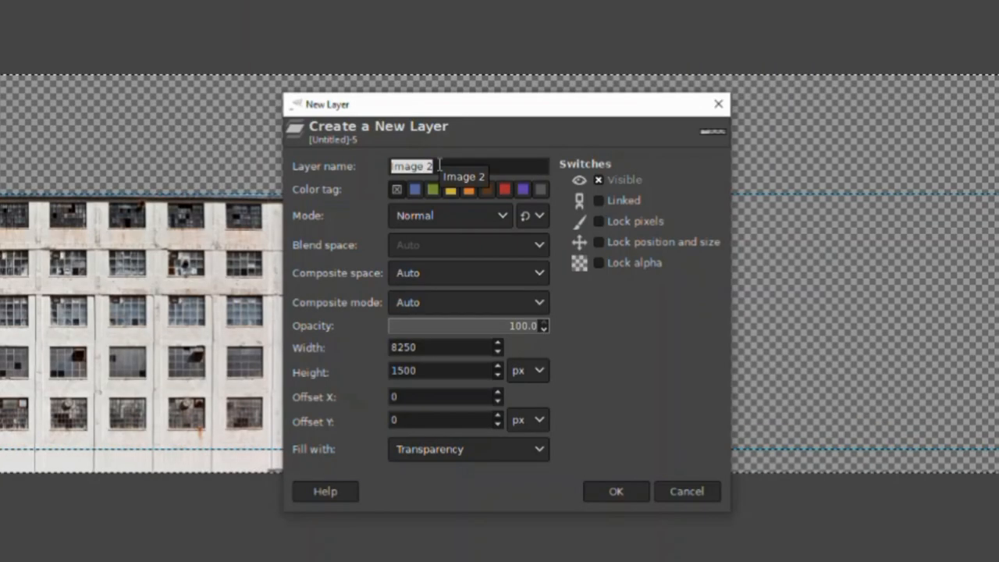
pyautogui.write('3')
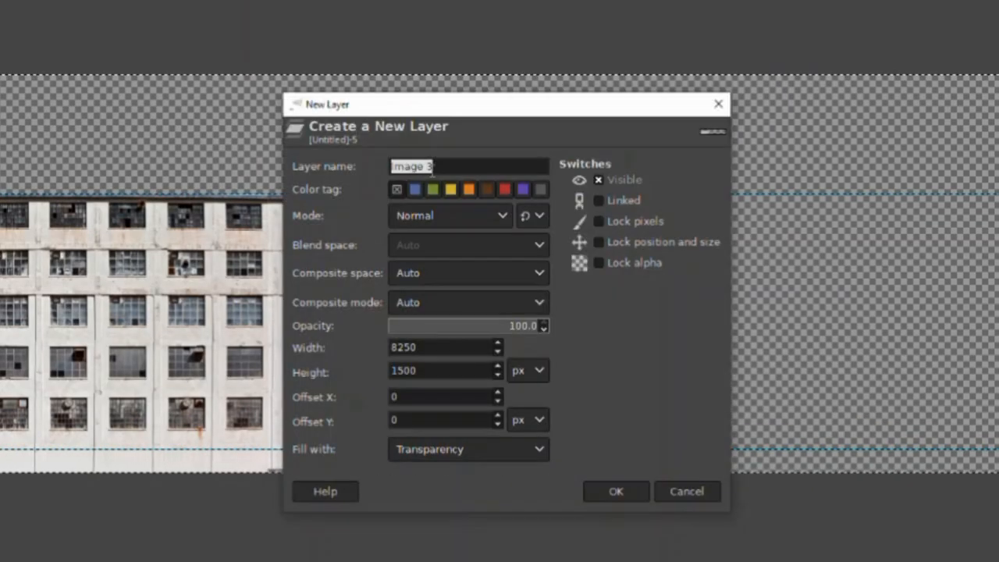
pyautogui.click(616, 490)
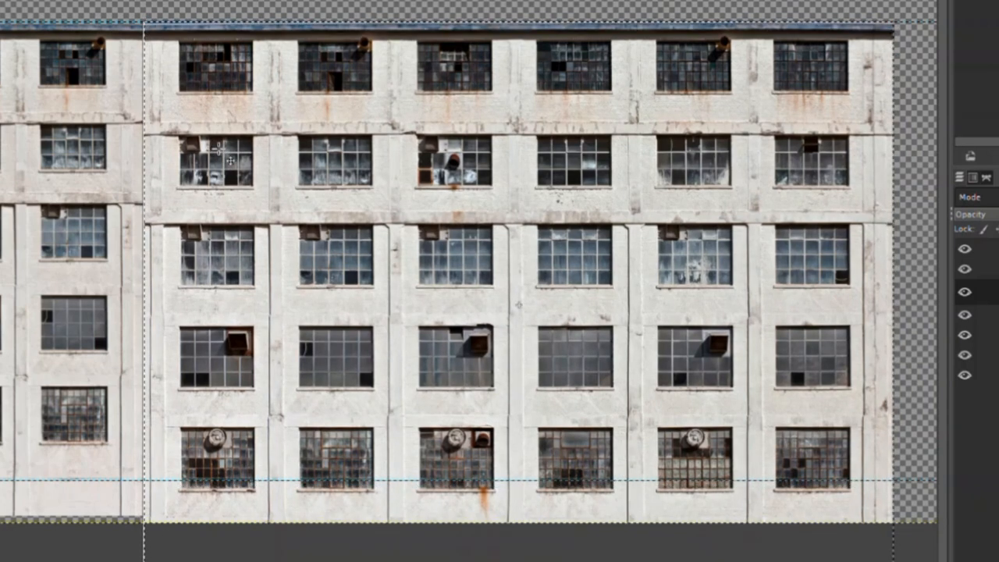
pyautogui.moveTo(327, 109)
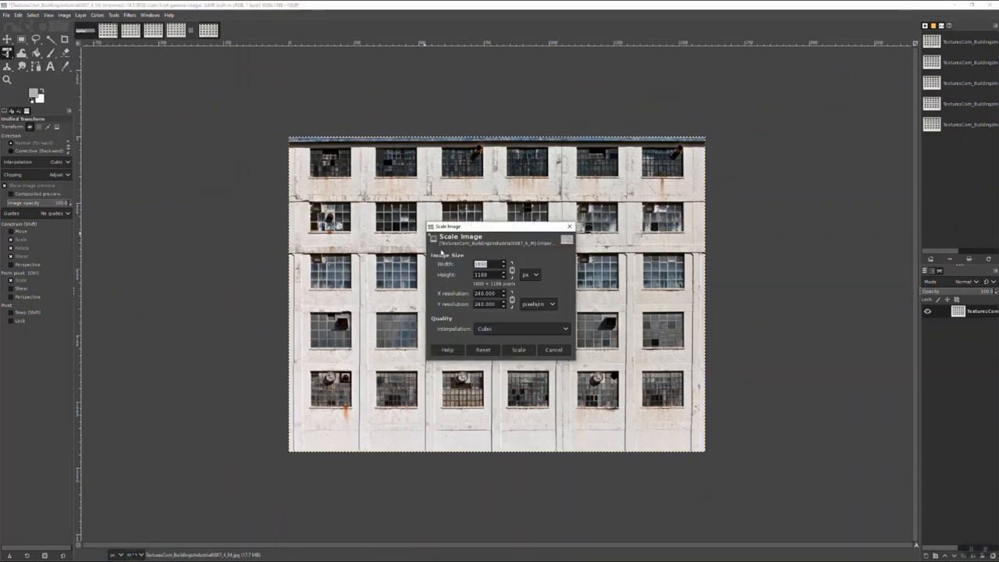
# Apply the Scale Image size to the third texture photo and ready rectangular selection
pyautogui.click(518, 350)
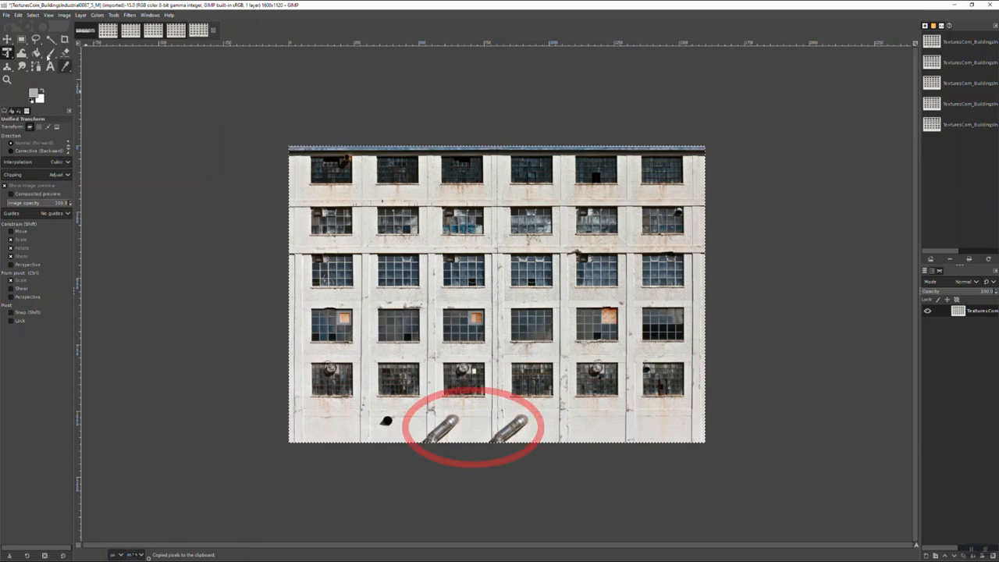
pyautogui.click(22, 39)
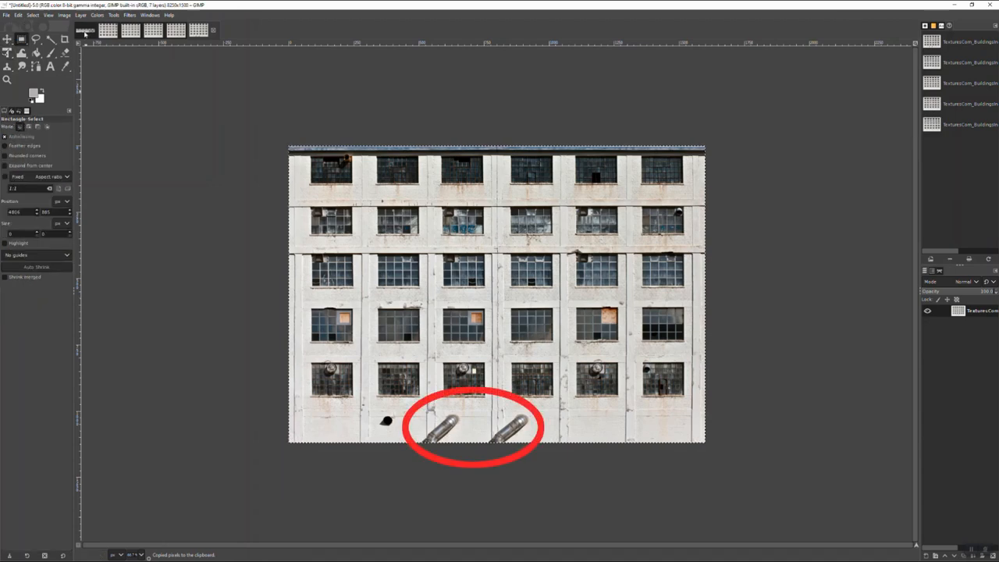